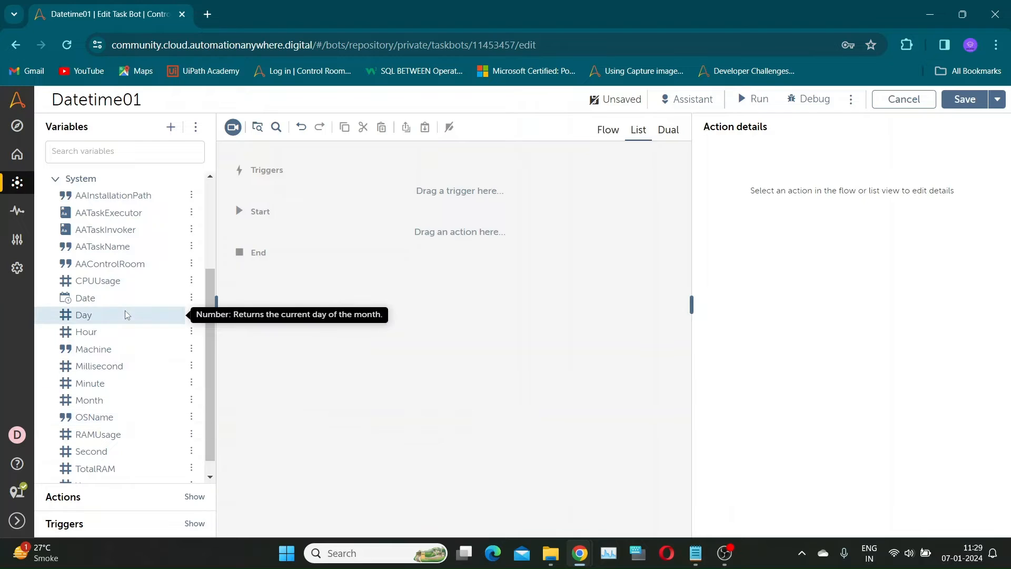
pyautogui.moveTo(84, 297)
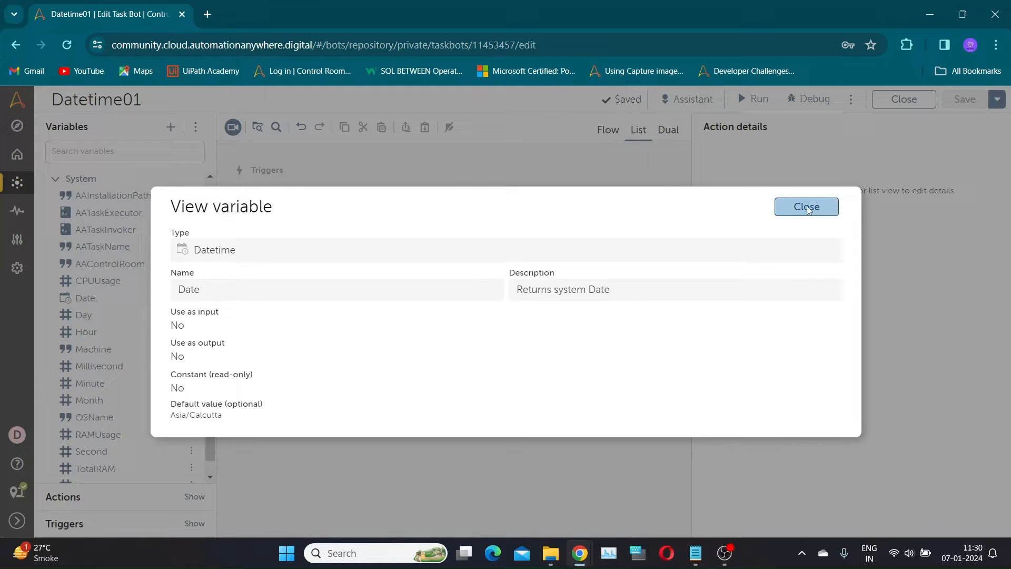
# Close the Date variable's View variable details
pyautogui.click(806, 206)
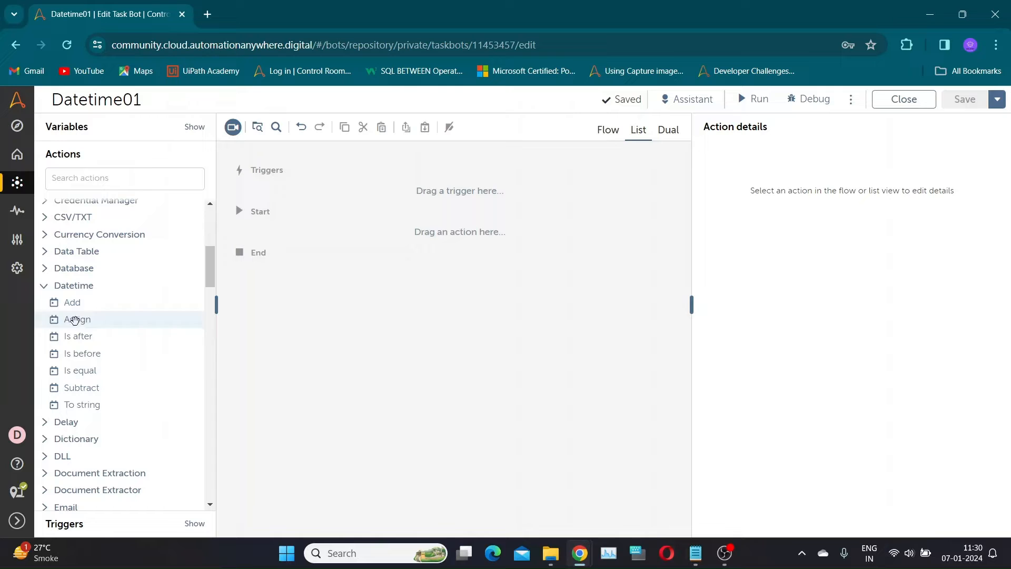
# Add a Datetime: To string step with $System:Date$ as the source
pyautogui.moveTo(81, 405); pyautogui.dragTo(368, 231)
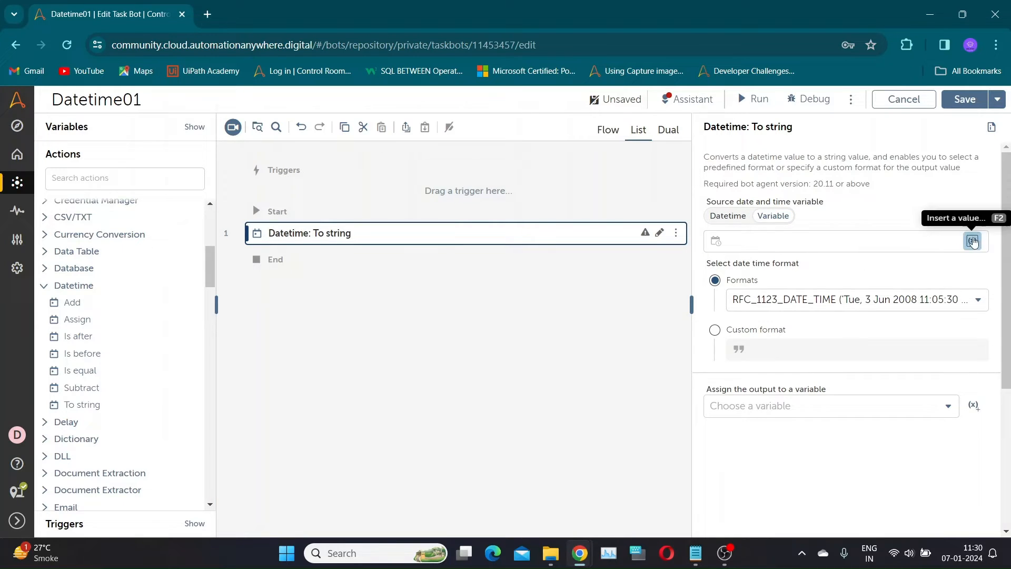
pyautogui.click(972, 241)
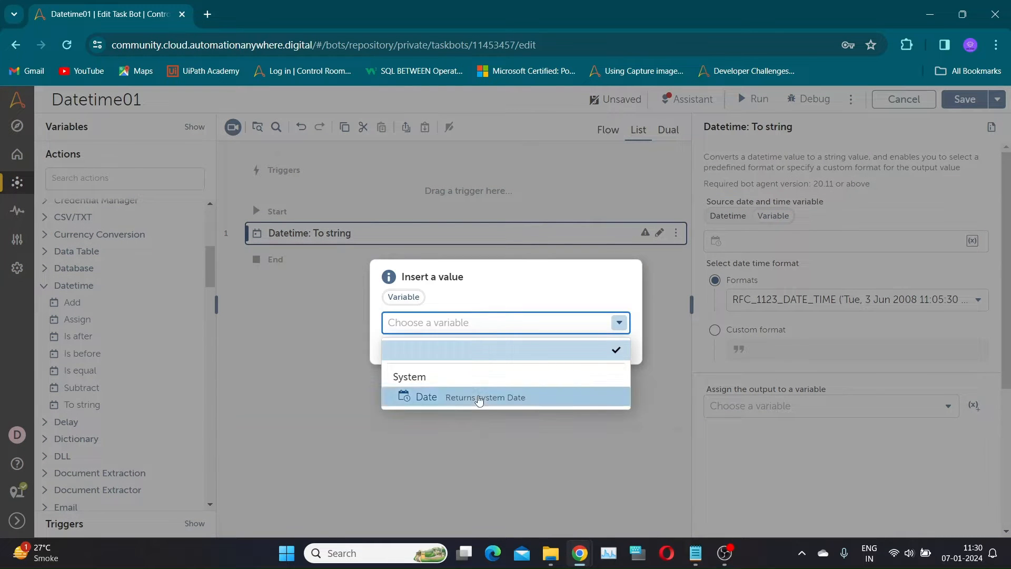
pyautogui.click(426, 397)
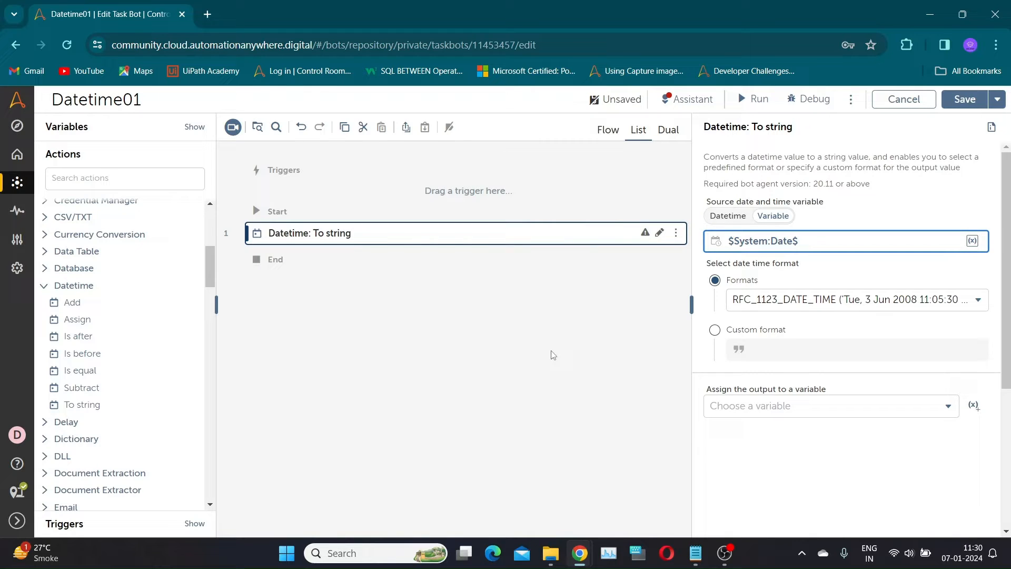
# Set its format to ISO_LOCAL_DATE and output the result to SampleString
pyautogui.click(975, 299)
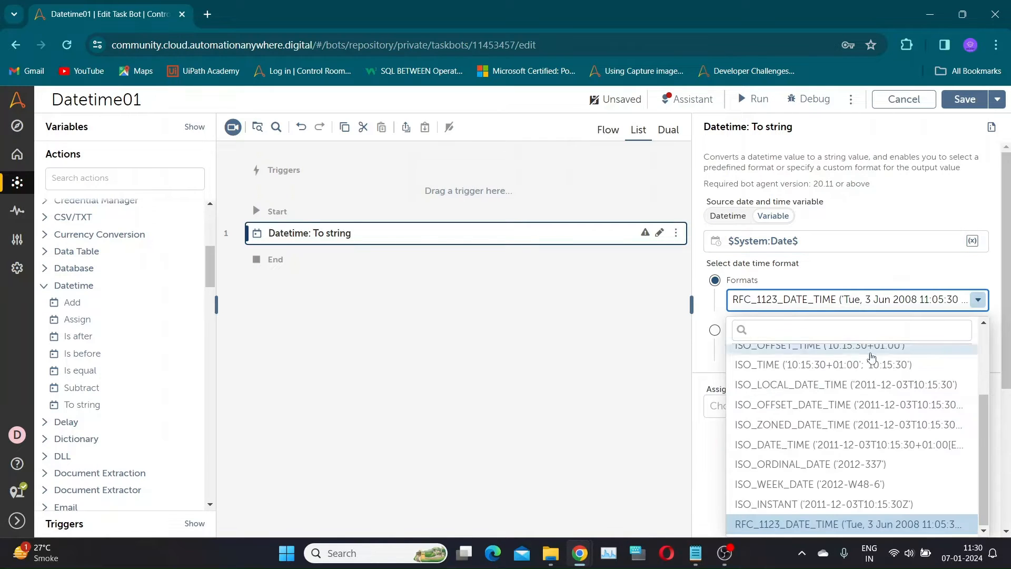
pyautogui.moveTo(815, 431)
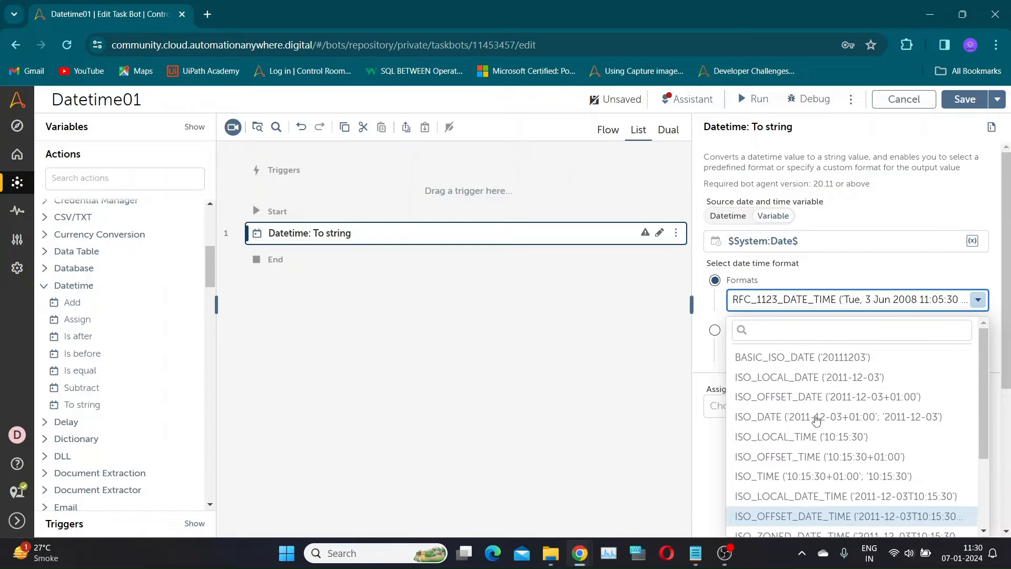
pyautogui.moveTo(815, 388)
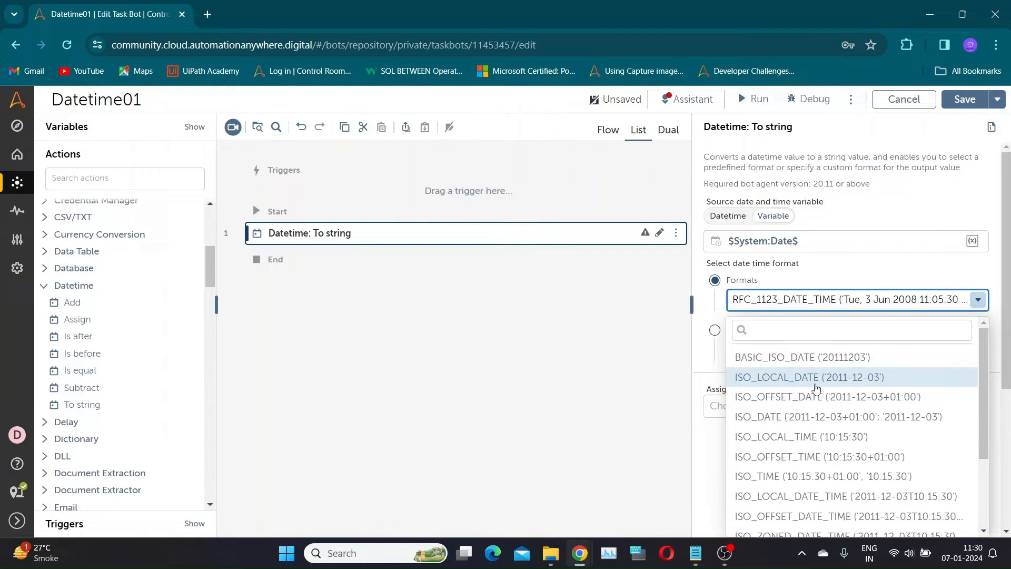
pyautogui.click(807, 377)
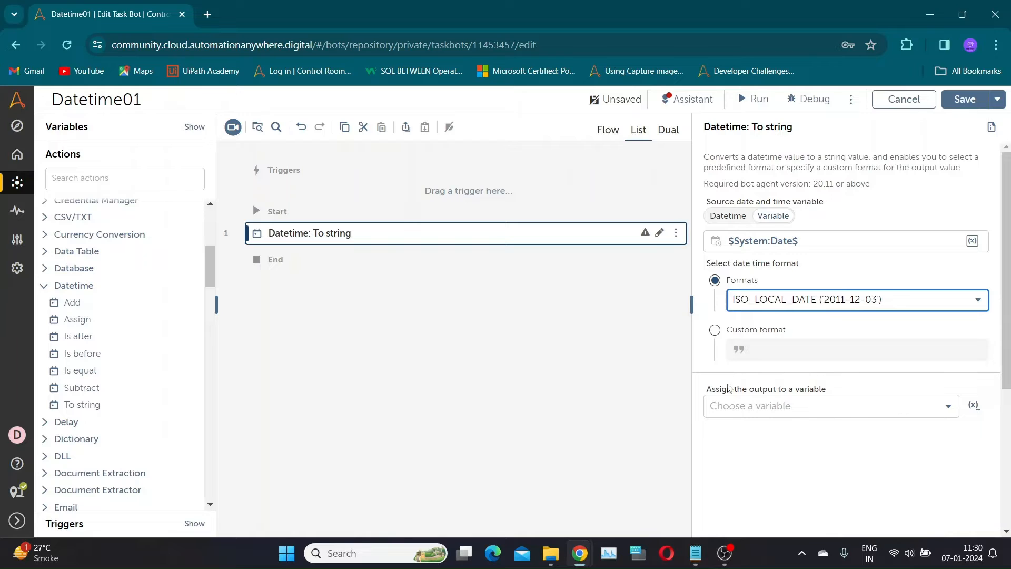
pyautogui.click(830, 405)
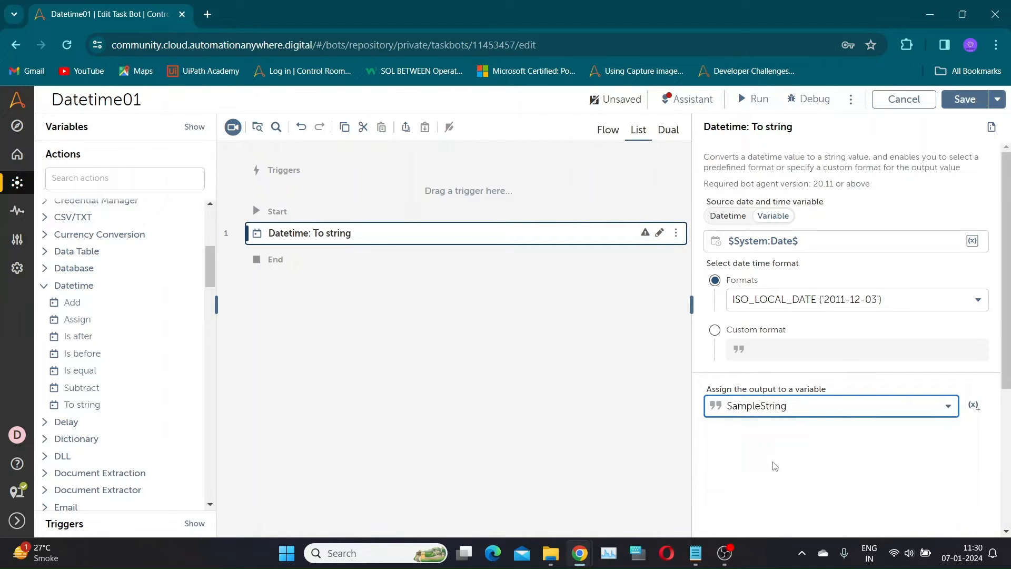
pyautogui.click(964, 99)
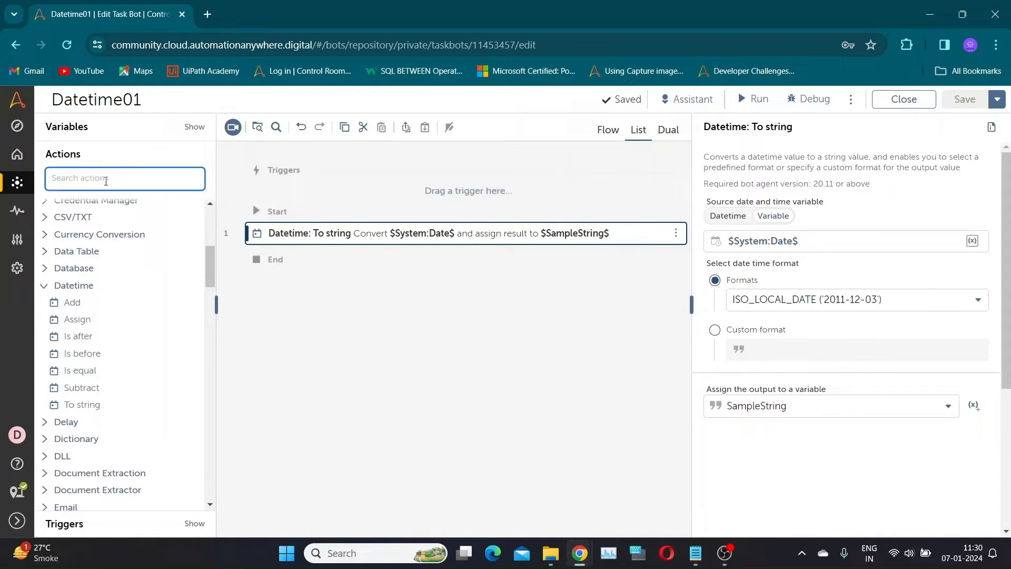
# Add a Message box showing $SampleString$, save the bot and run it
pyautogui.write('message')
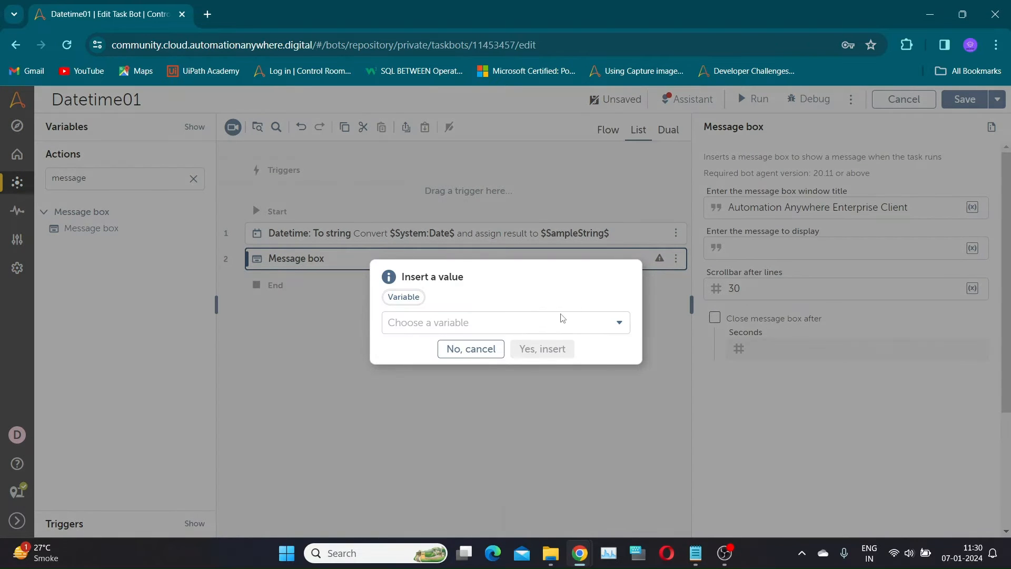
pyautogui.click(542, 349)
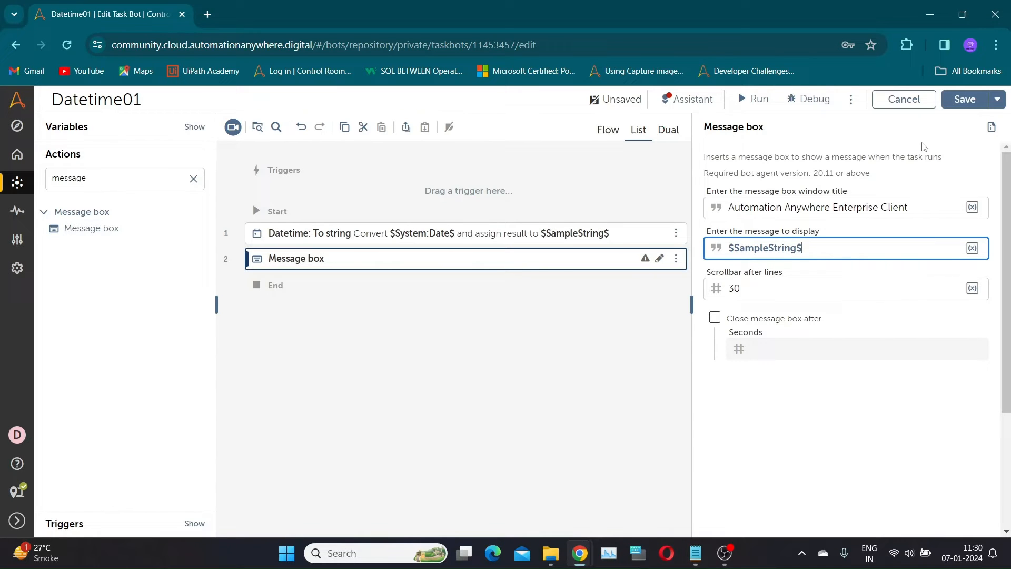
pyautogui.click(964, 99)
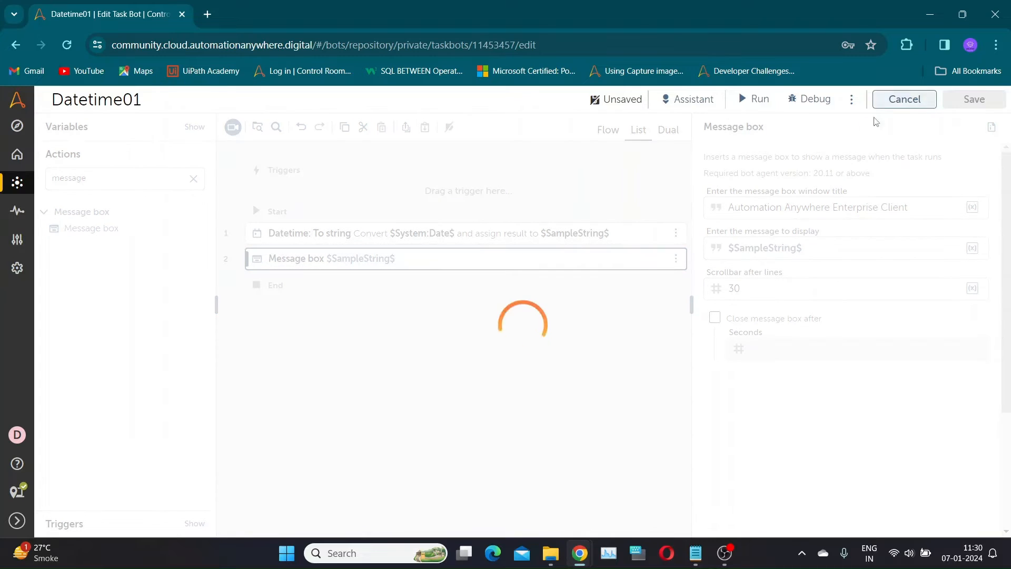
pyautogui.click(760, 99)
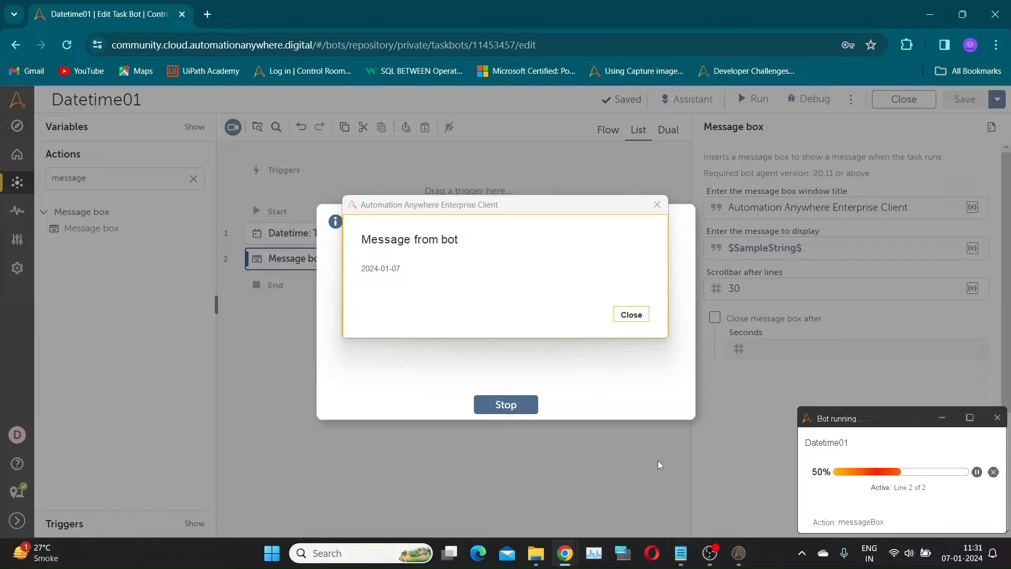
# Close the 2024-01-07 message box and the run-success dialog
pyautogui.click(629, 313)
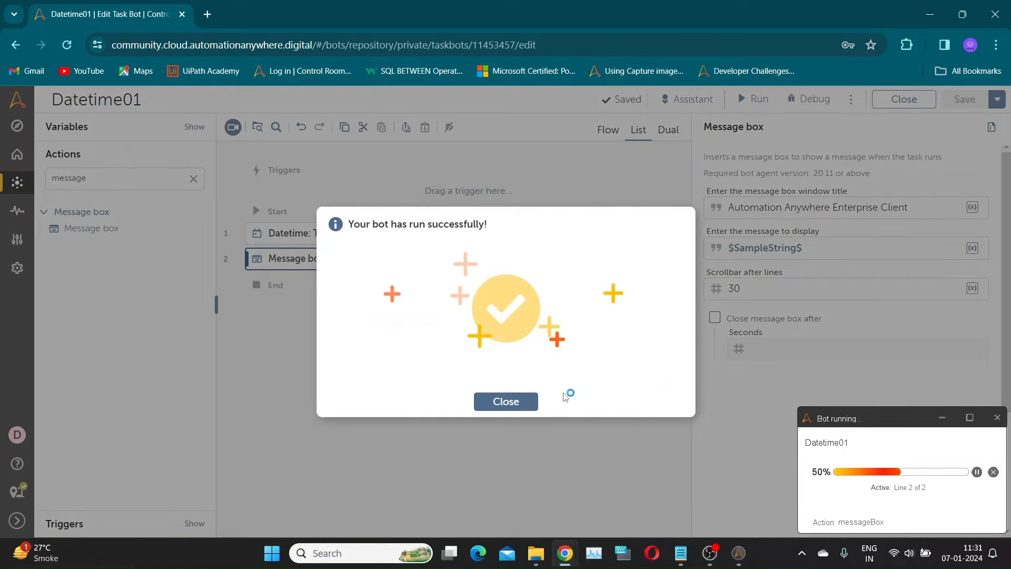
pyautogui.click(505, 401)
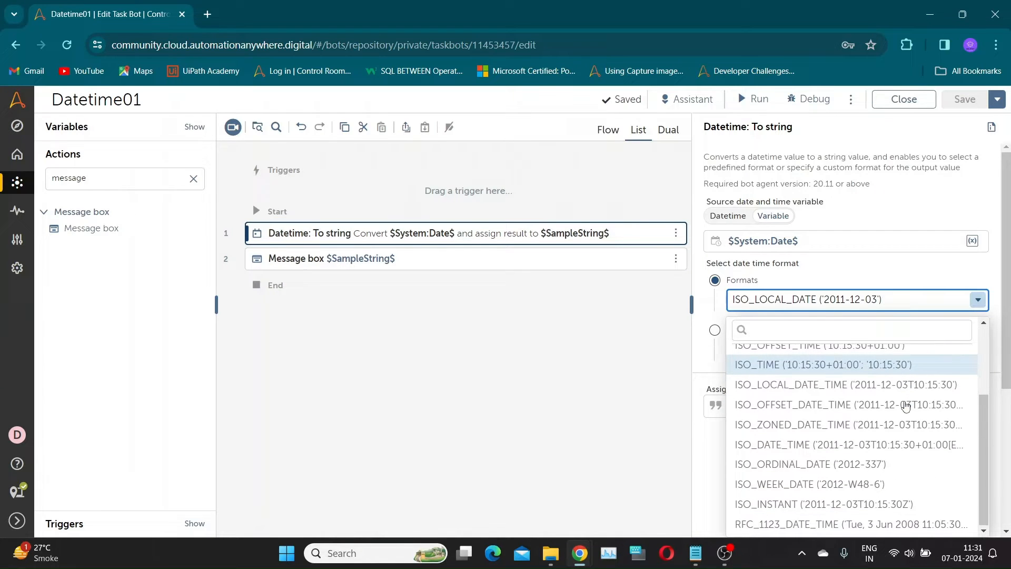
pyautogui.moveTo(845, 507)
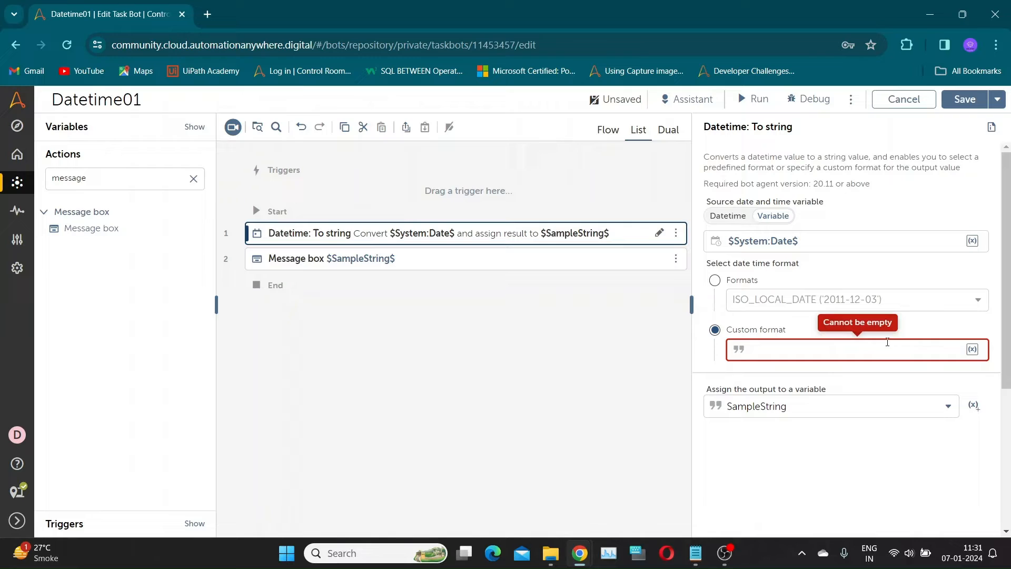
# Enter the custom format dd-MM-yyyy in the To string step and save the bot
pyautogui.write('dd-')
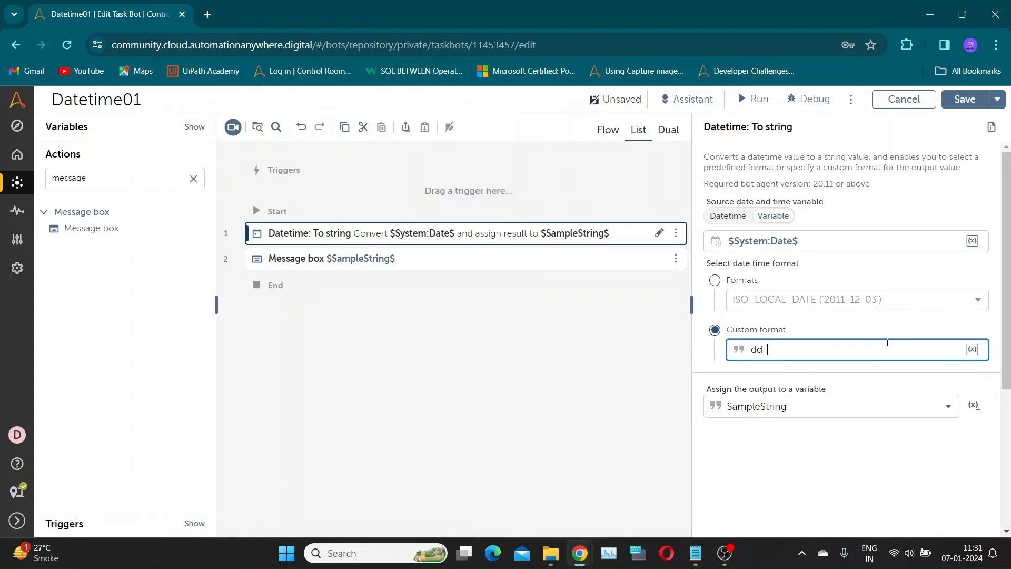
pyautogui.write('MM-yyyy')
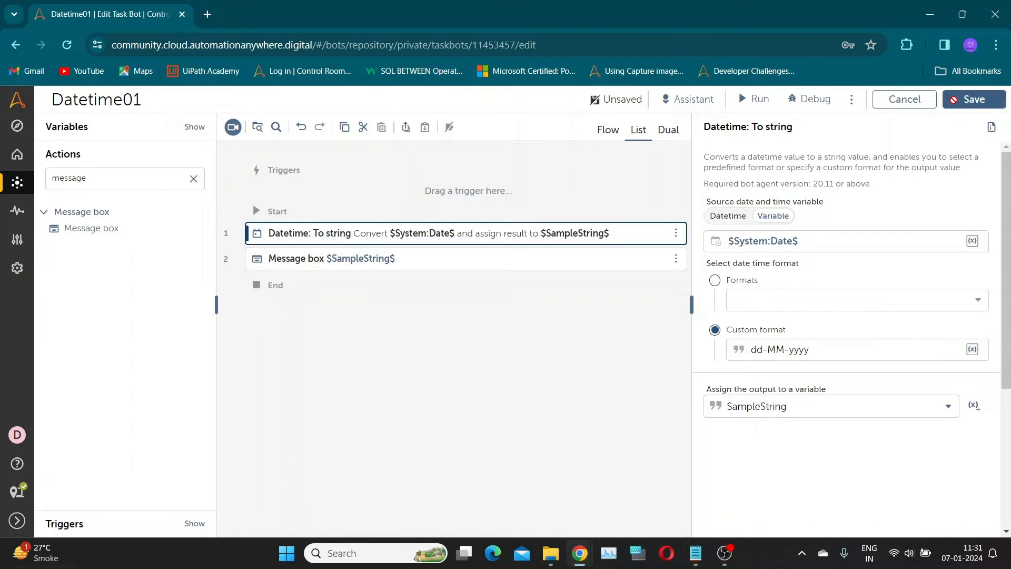
pyautogui.click(971, 99)
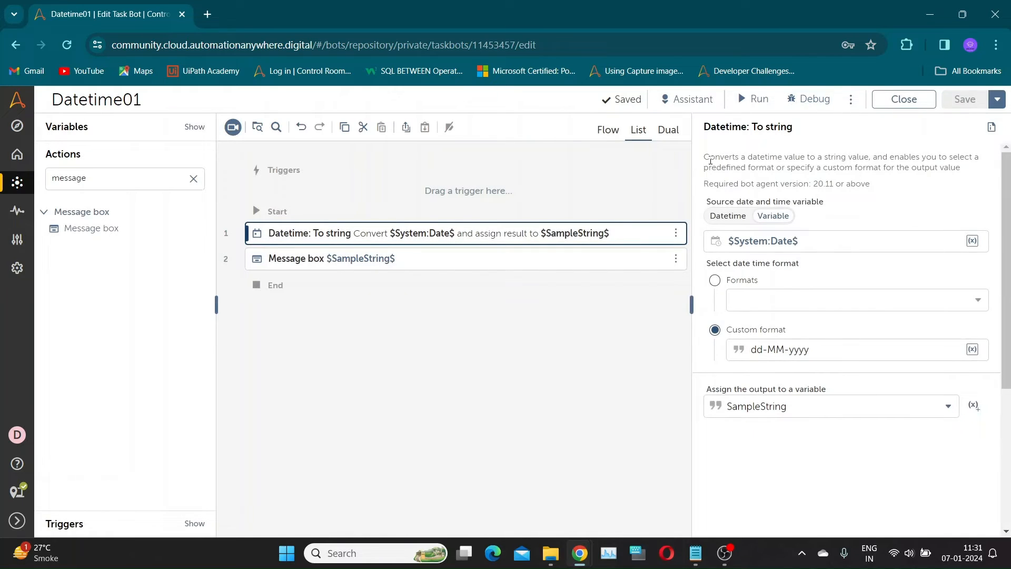
# Run the bot with dd-MM-yyyy, then close the 07-01-2024 message and success dialog
pyautogui.click(757, 99)
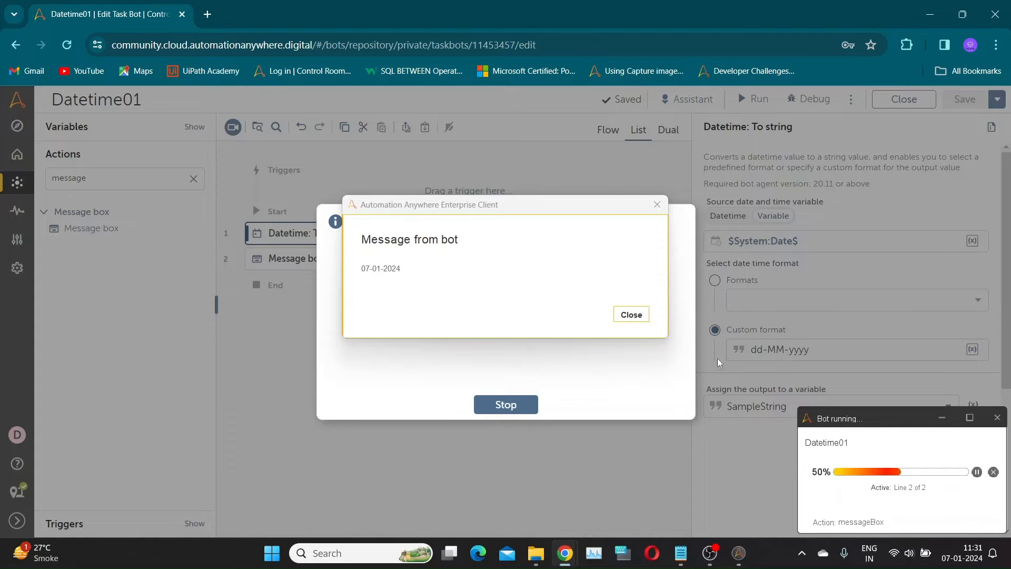
pyautogui.click(630, 315)
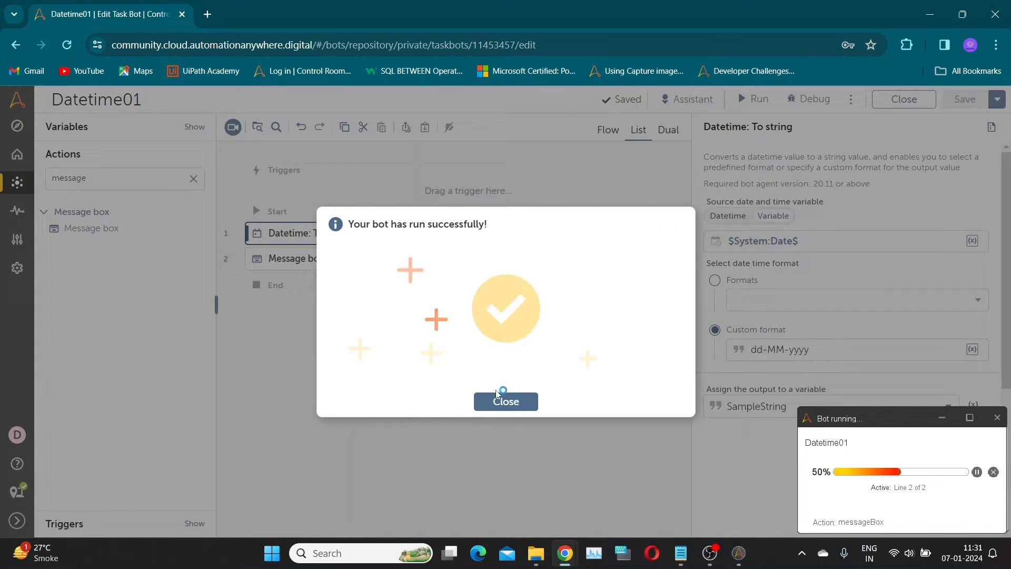
pyautogui.click(505, 401)
pyautogui.write('M')
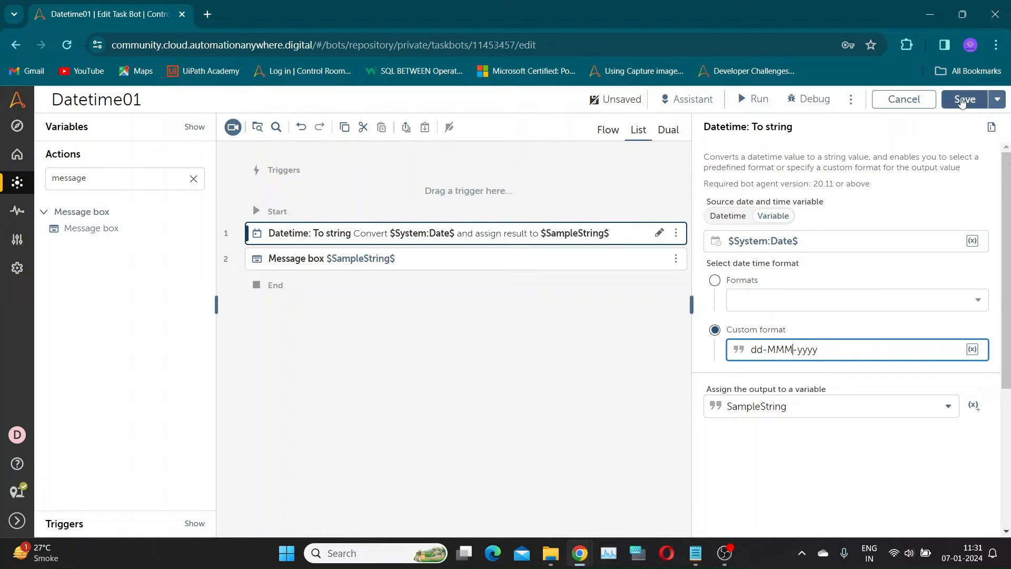
# Save and run with dd-MMM-yyyy, then close the 07-Jan-2024 message and success dialog
pyautogui.click(965, 99)
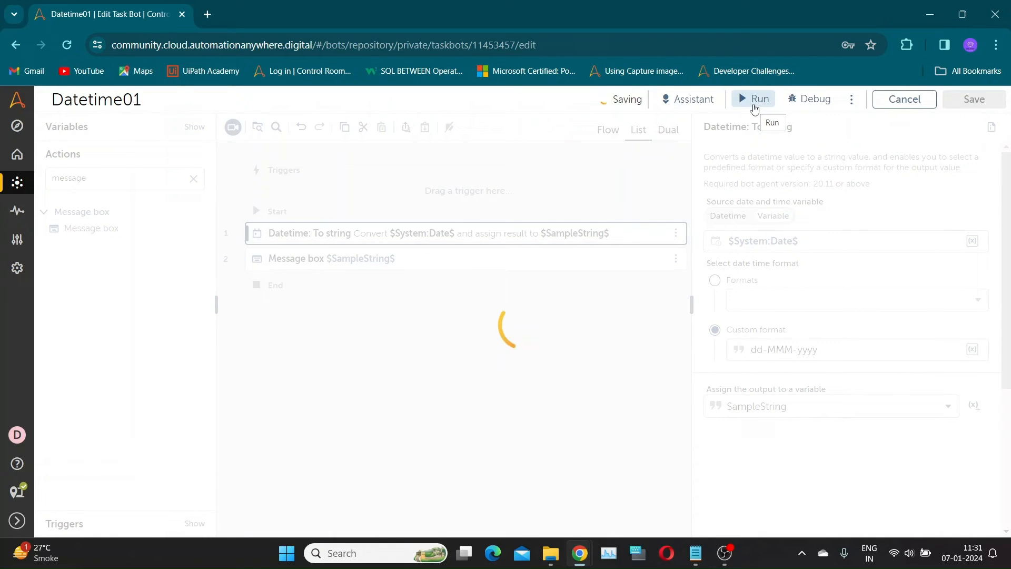
pyautogui.click(753, 99)
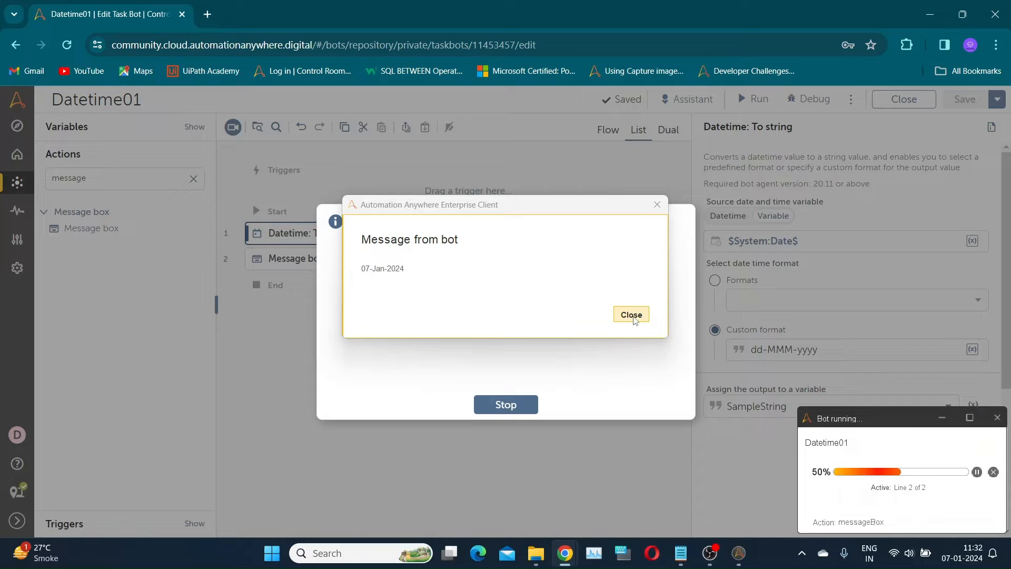
pyautogui.click(631, 315)
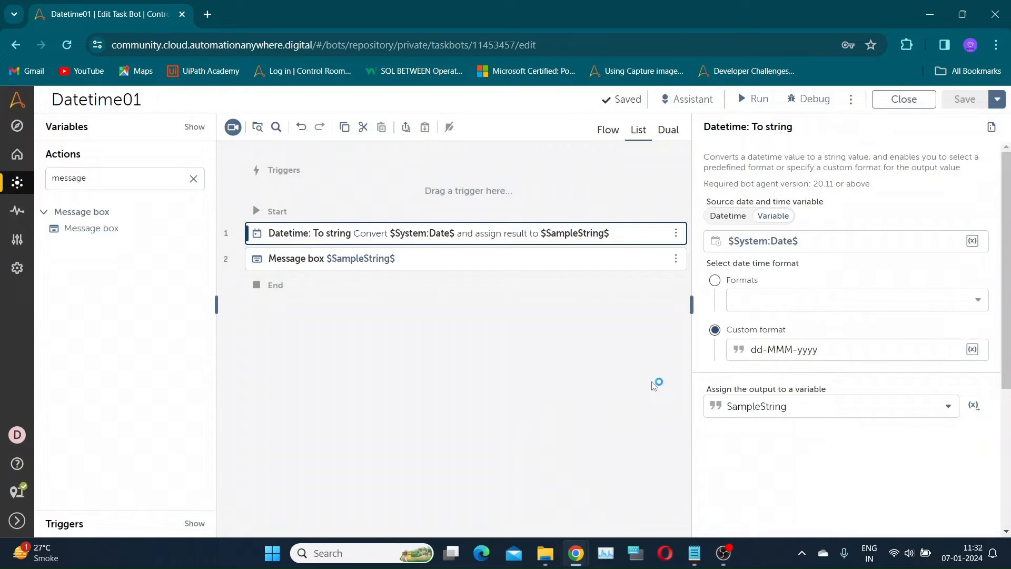
pyautogui.click(838, 349)
pyautogui.write('M')
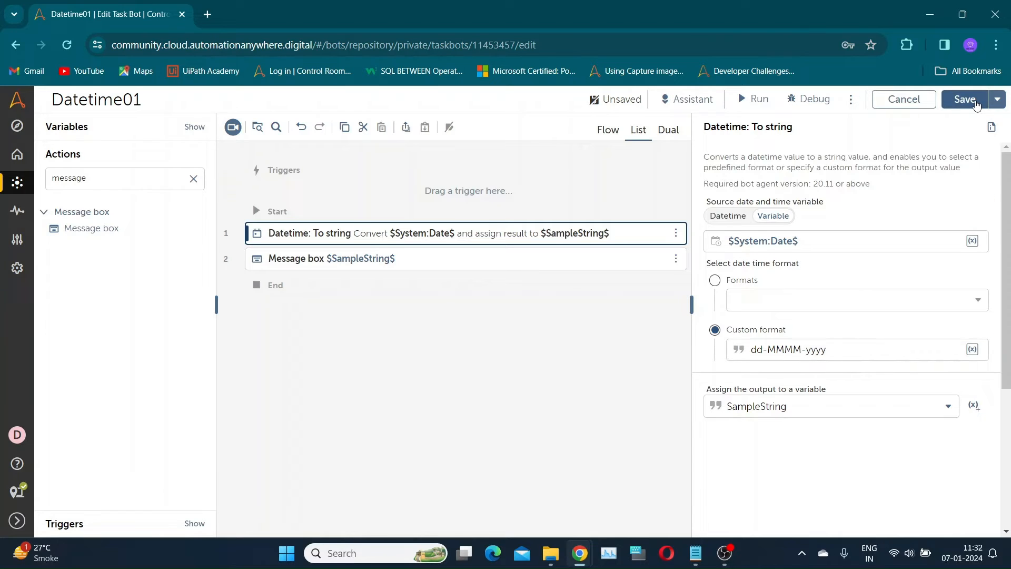
# Save and run with dd-MMMM-yyyy, then close the 07-January-2024 message and success dialog
pyautogui.click(966, 99)
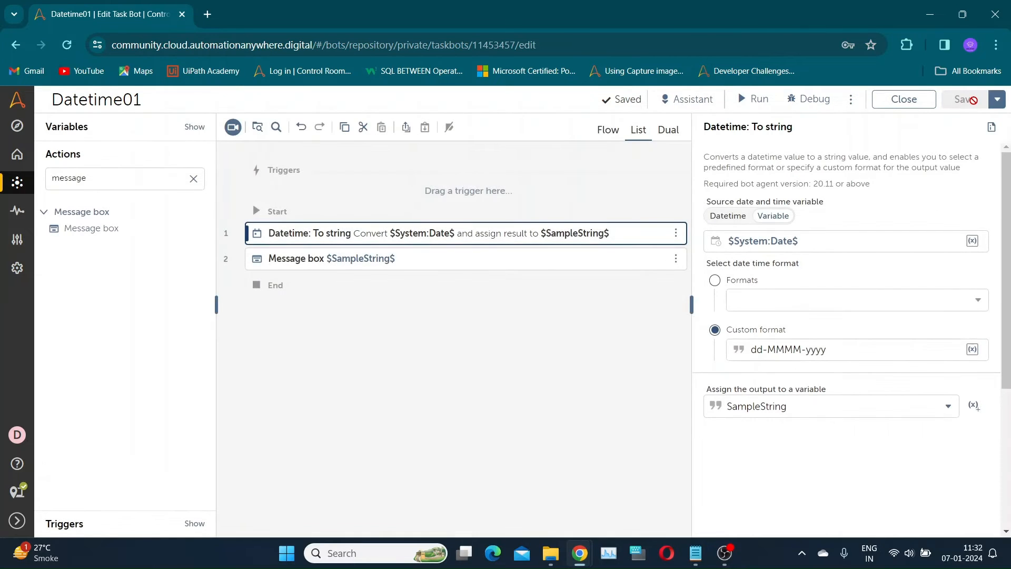
pyautogui.click(752, 99)
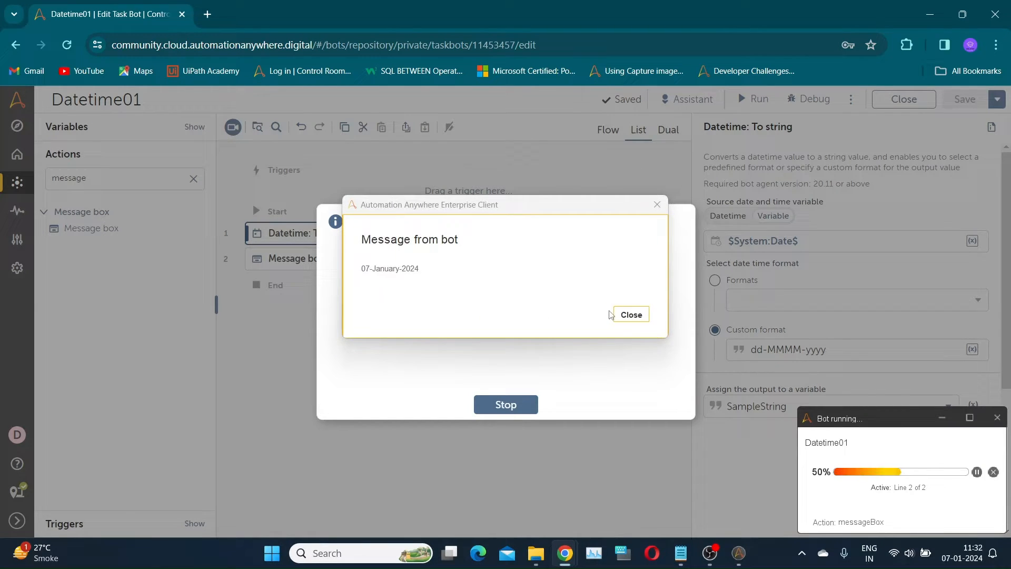
pyautogui.click(630, 314)
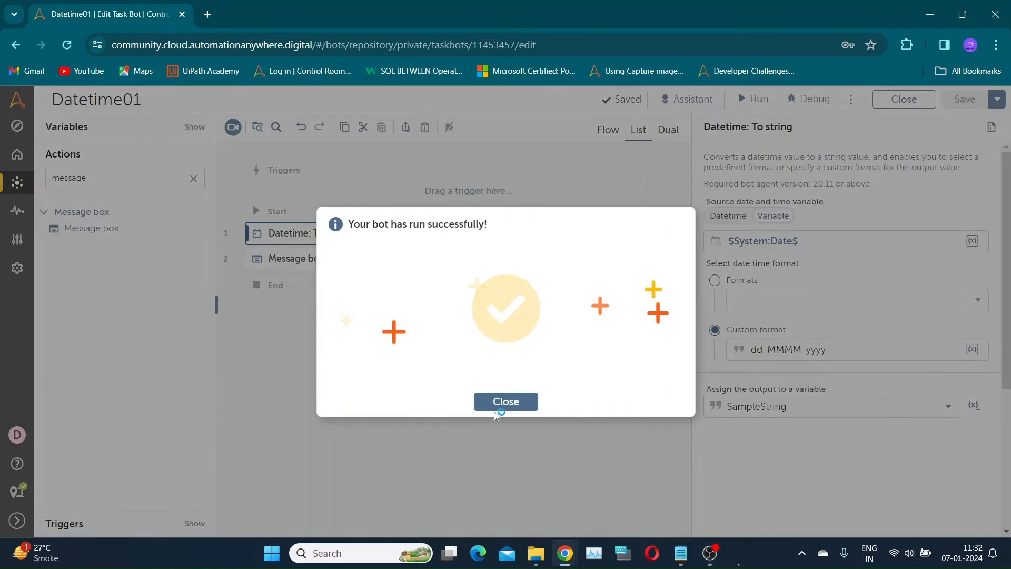
pyautogui.click(505, 401)
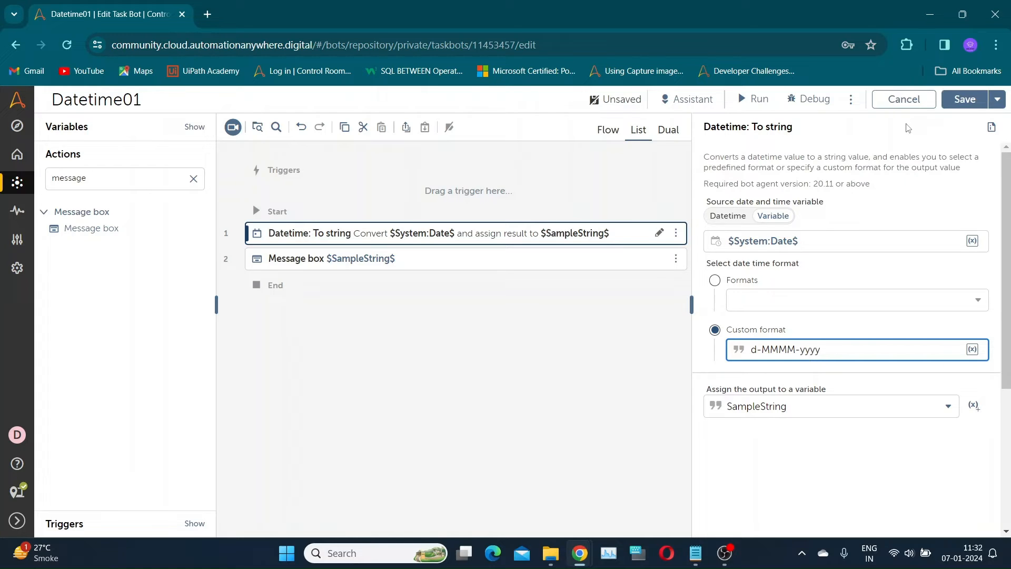
# Run the bot with d-MMMM-yyyy and close its 7-January-2024 message
pyautogui.click(964, 99)
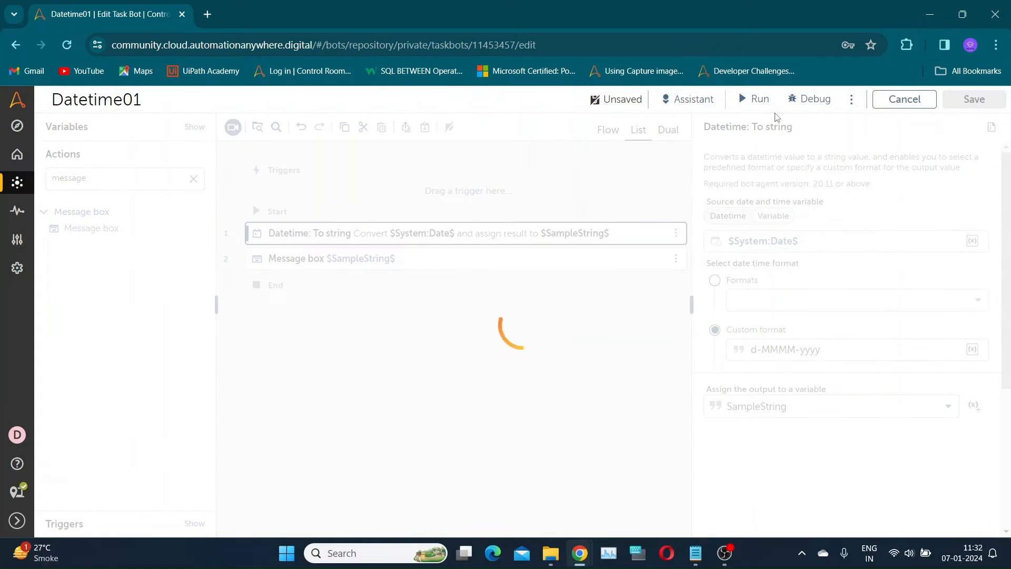
pyautogui.click(752, 99)
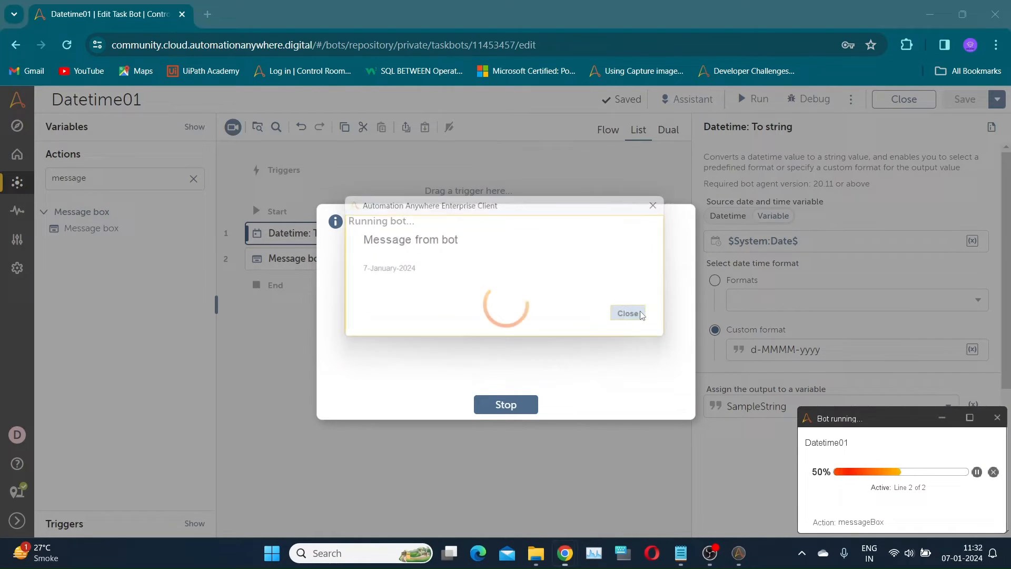
pyautogui.click(626, 314)
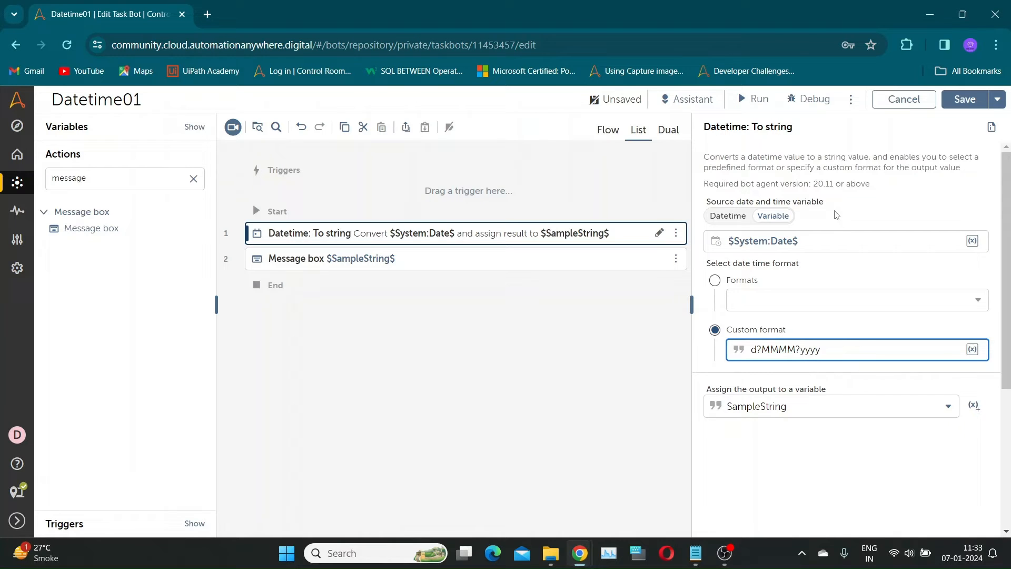
# Run with d?MMMM?yyyy, then close the 7??January?2024 message and success dialog
pyautogui.click(759, 99)
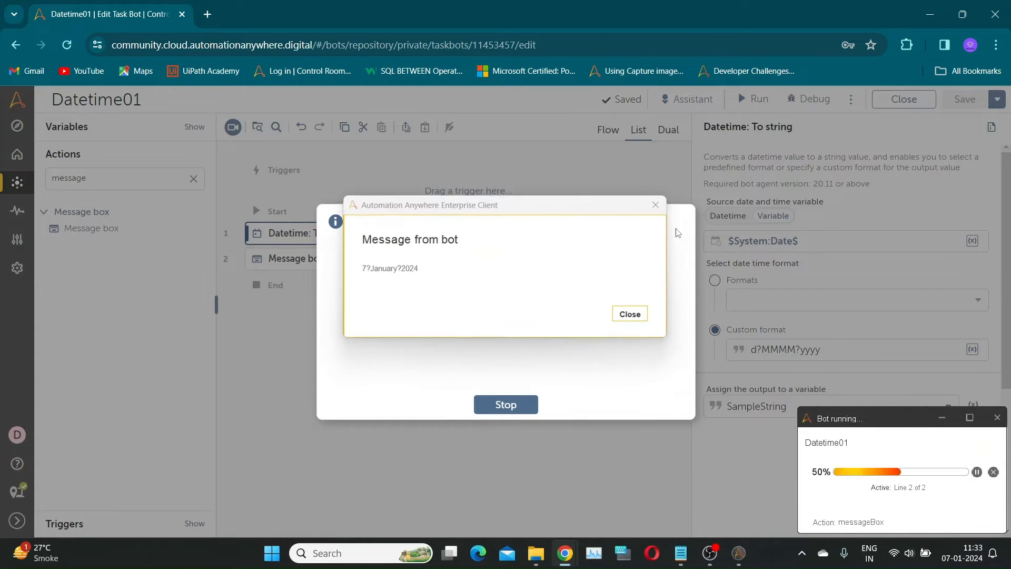
pyautogui.click(628, 314)
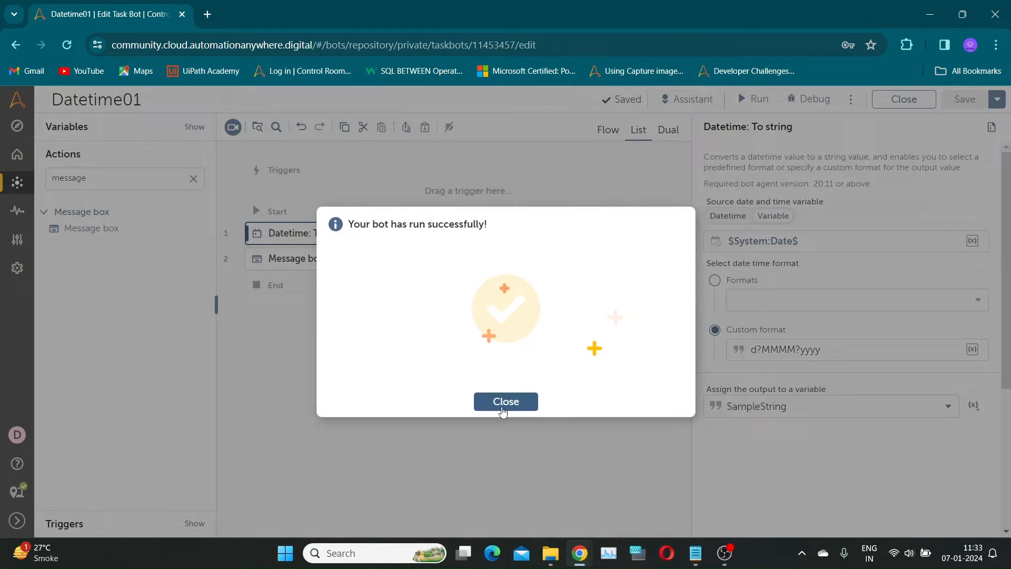
pyautogui.click(506, 401)
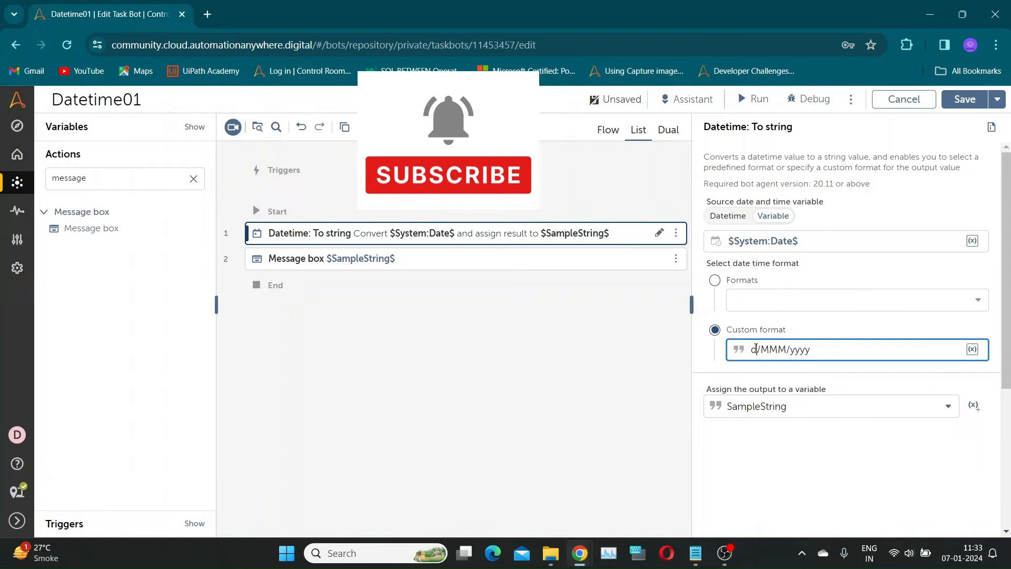
# Set the custom format to dd/MM/yyyy, run the bot and close its 07/01/2024 message
pyautogui.write('dd/MM/yyyy')
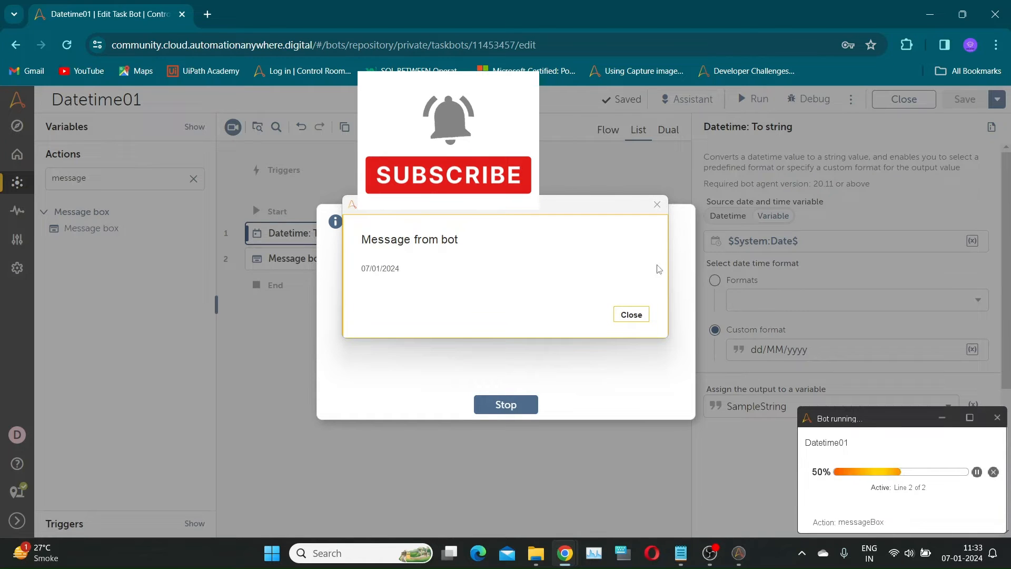
pyautogui.click(630, 315)
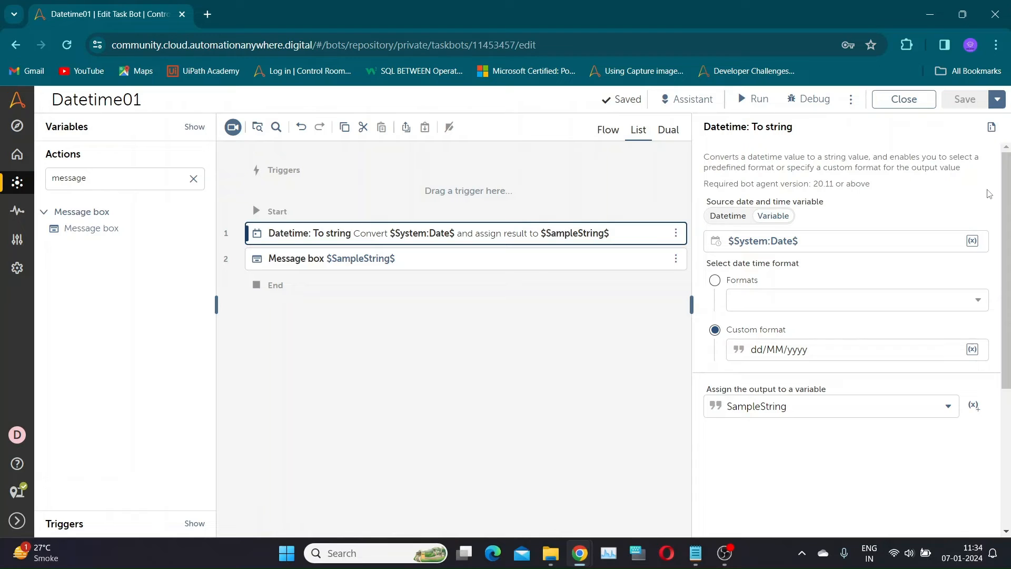
pyautogui.moveTo(174, 168)
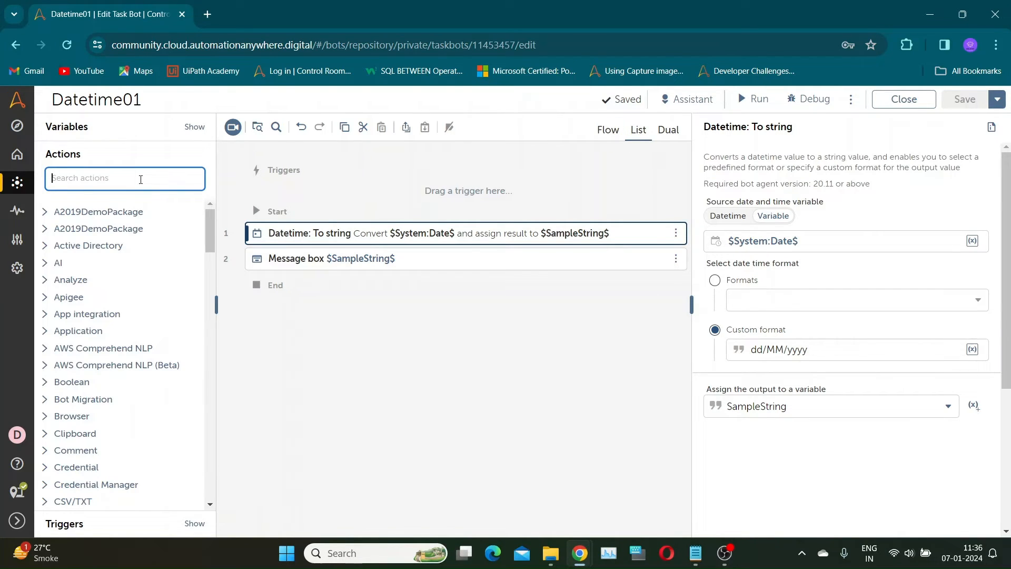
# Add a Datetime: Subtract action taking 30 from $System:Date$ and start a new output variable
pyautogui.scroll(-3)
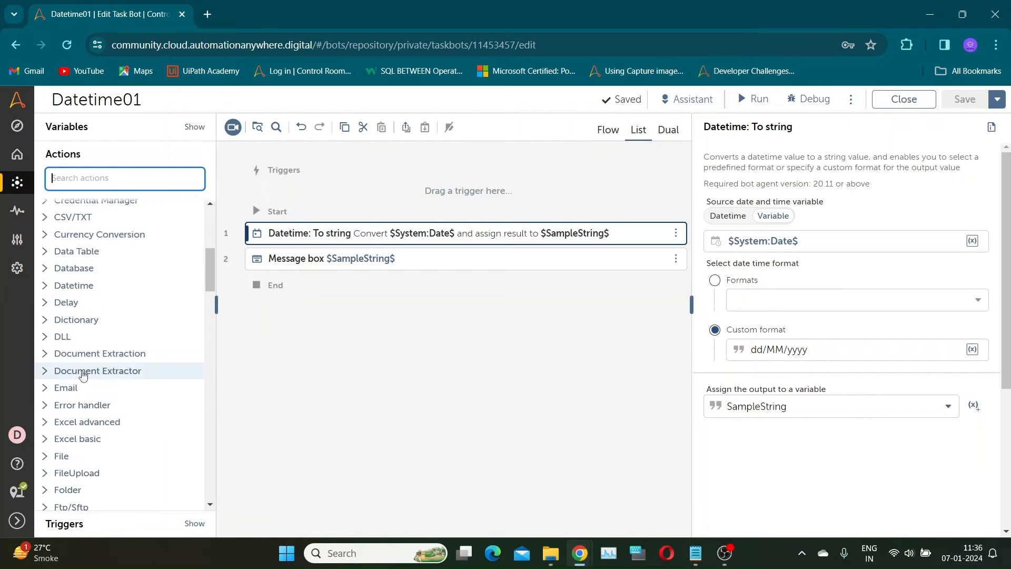
pyautogui.click(74, 288)
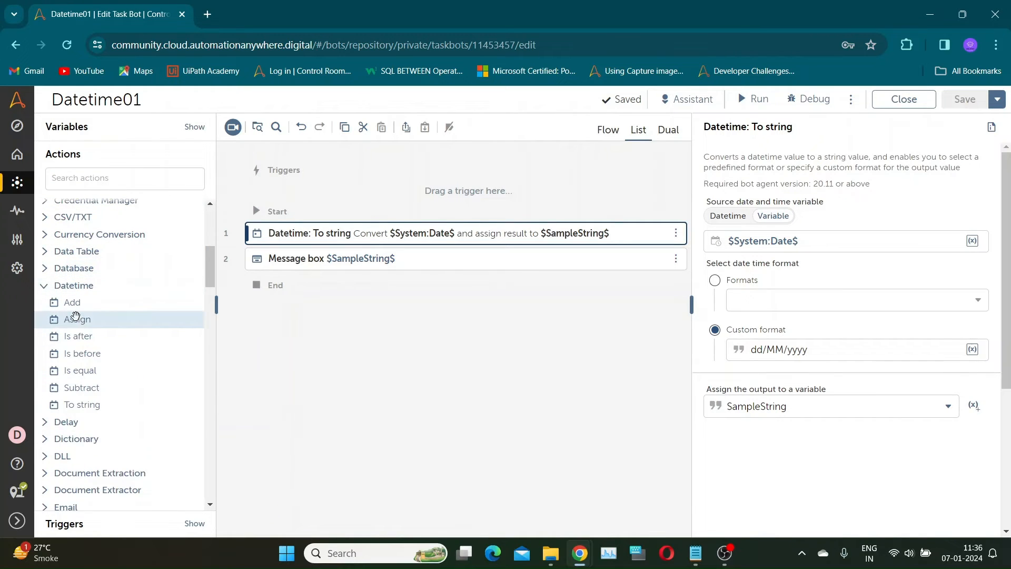
pyautogui.moveTo(81, 387)
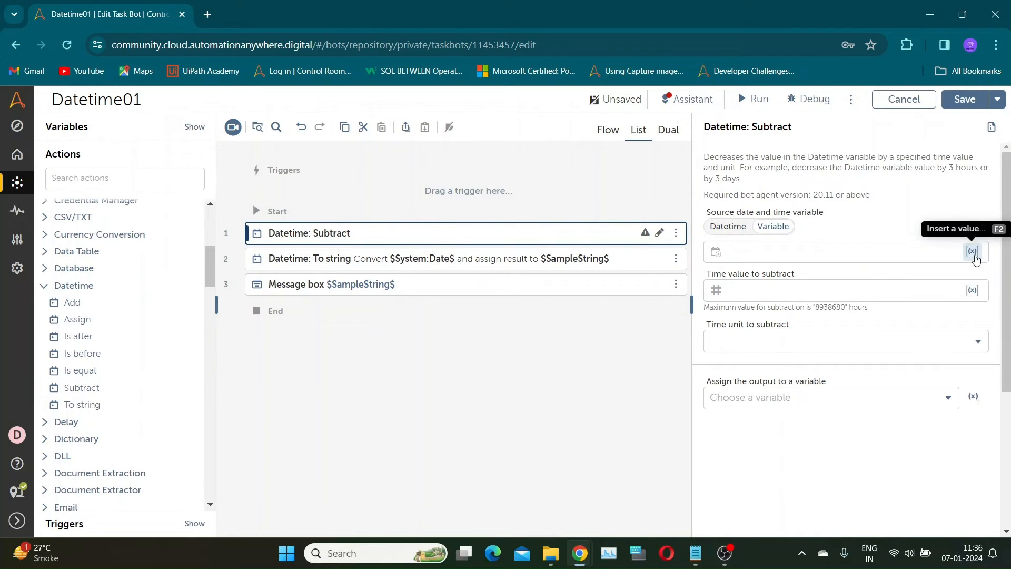
pyautogui.click(972, 252)
pyautogui.write('30')
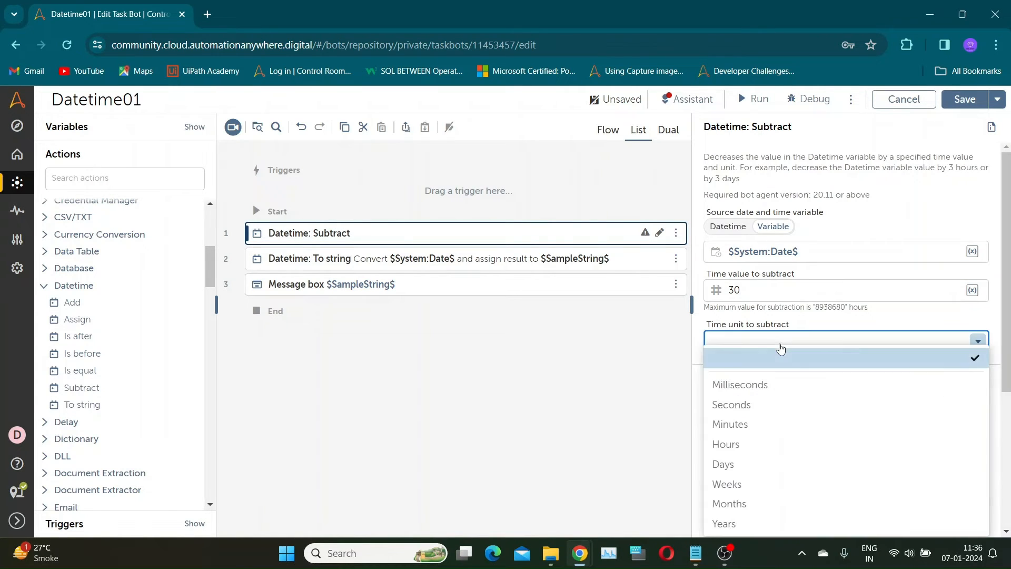
pyautogui.moveTo(738, 503)
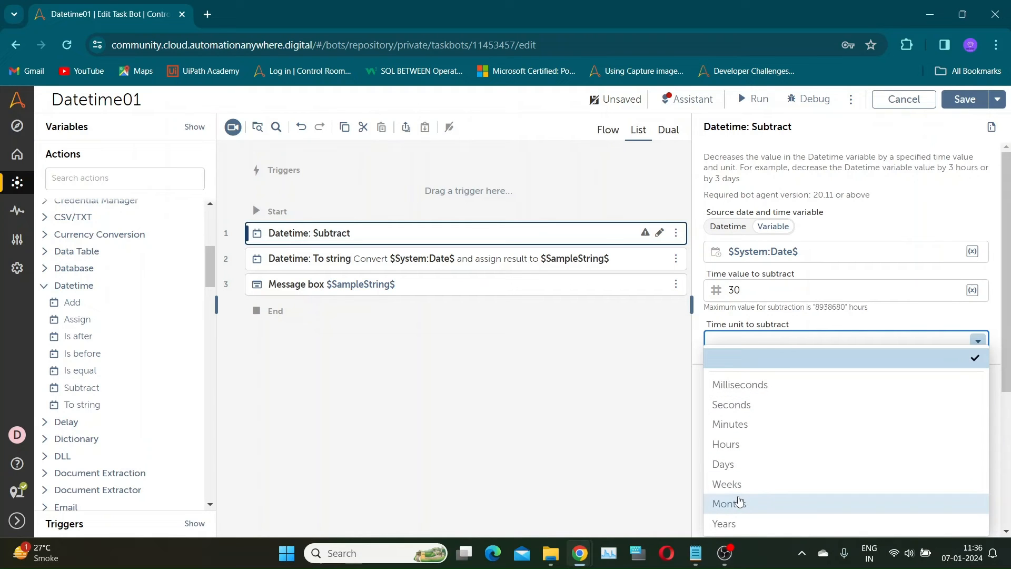
pyautogui.moveTo(732, 468)
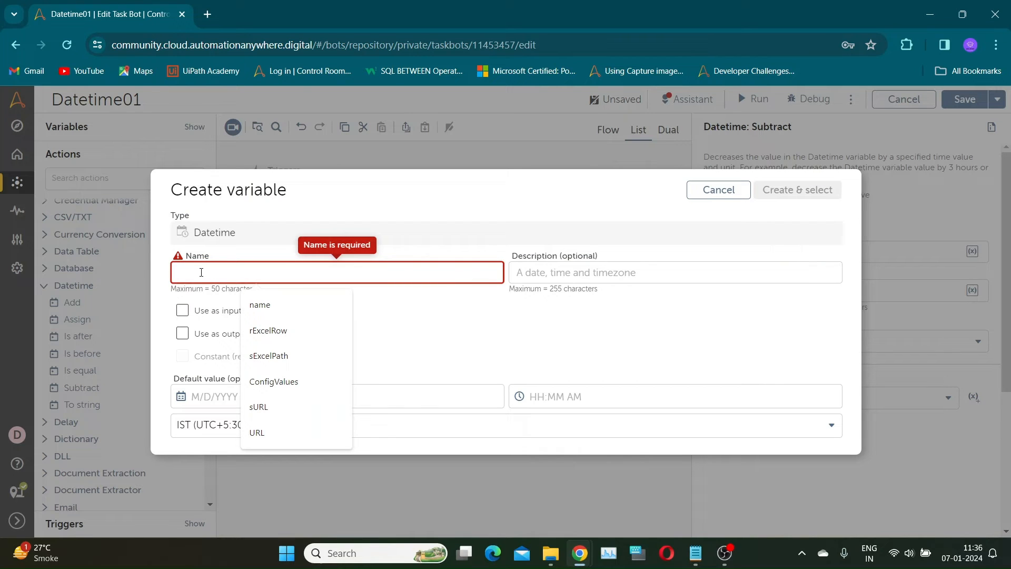
# Create the output variable PreviousMonthDate and apply the Subtract settings (30 Days from $System:Date$)
pyautogui.write('P')
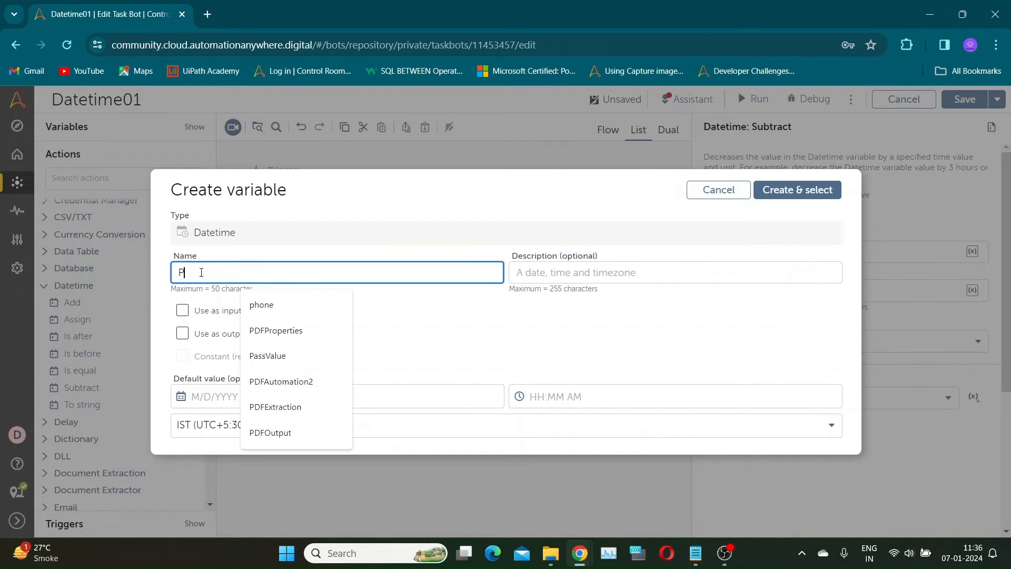
pyautogui.write('reviousMonthD')
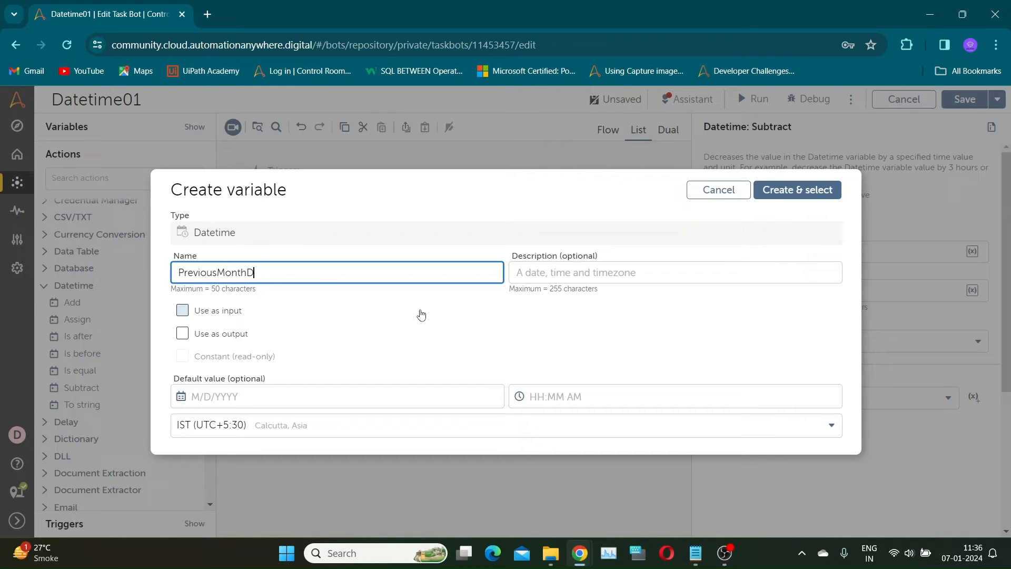
pyautogui.write('ate')
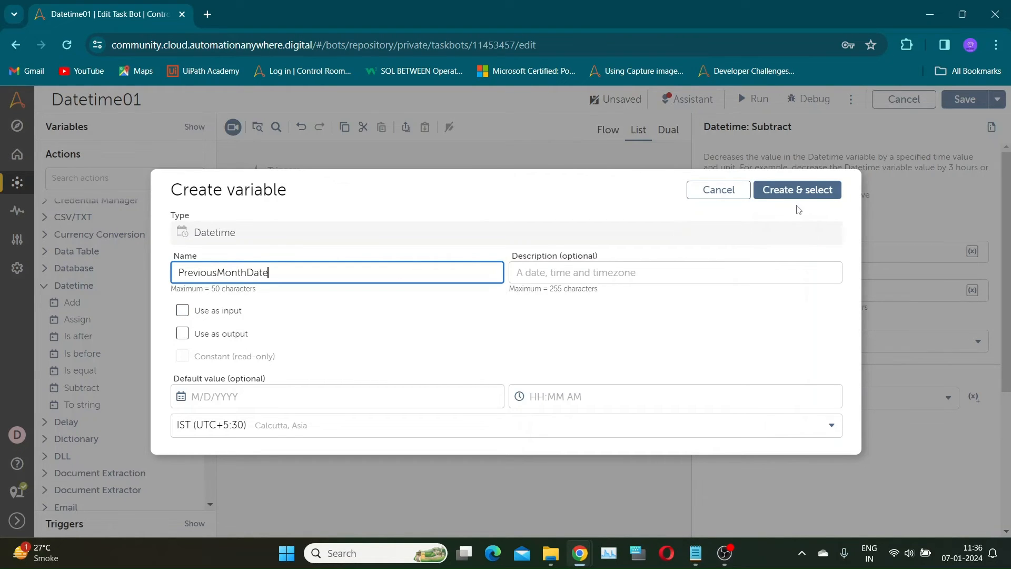
pyautogui.click(796, 190)
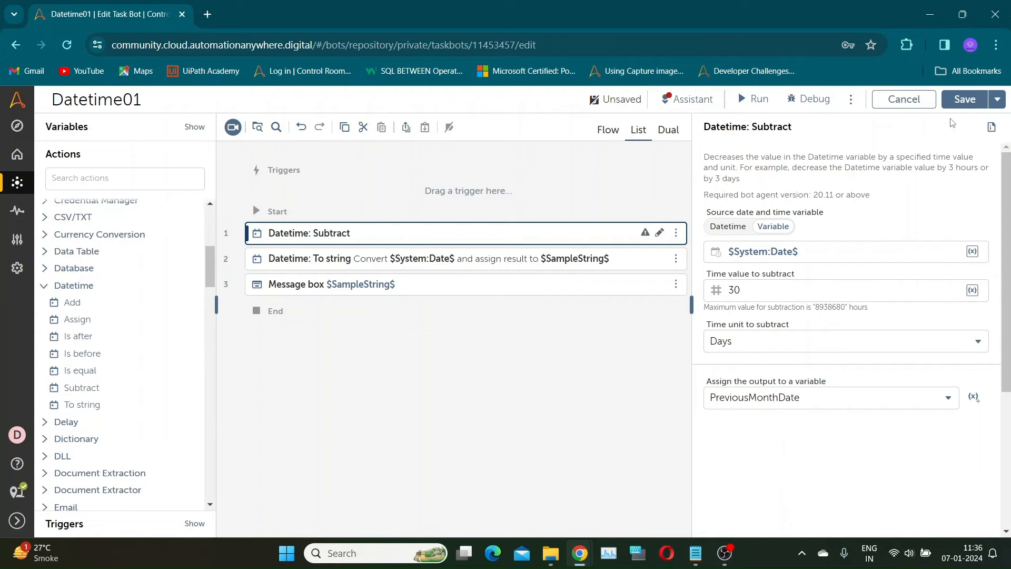
pyautogui.click(963, 99)
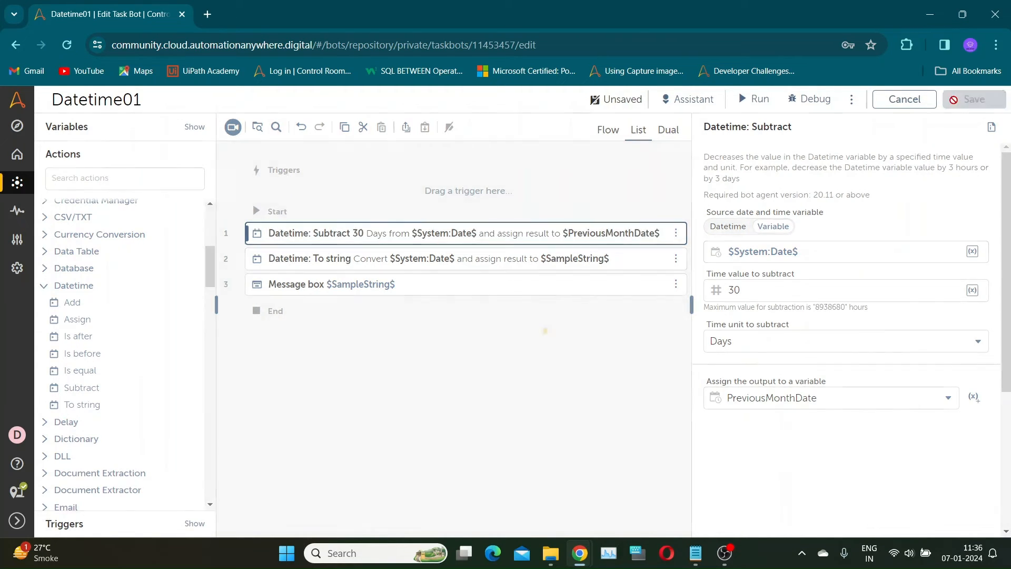
pyautogui.click(965, 99)
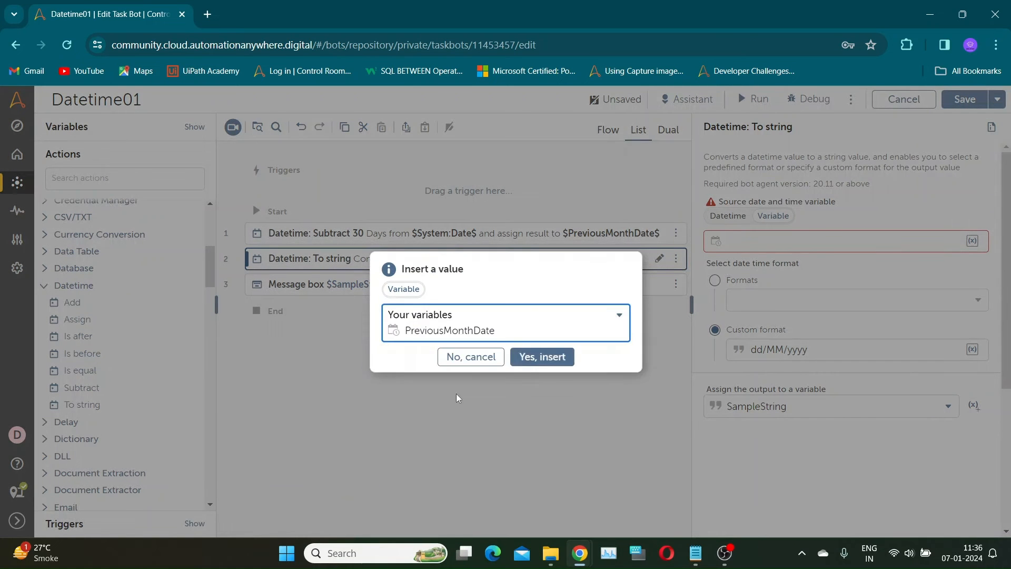
# Convert $PreviousMonthDate$ in To string, save and run the bot, which displays 08/12/2023
pyautogui.click(541, 357)
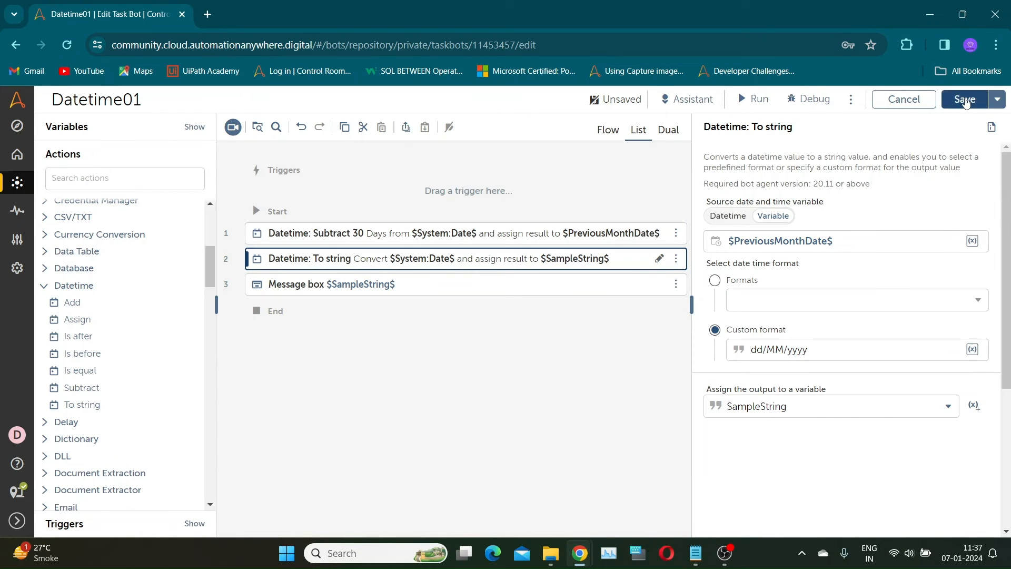
pyautogui.click(966, 99)
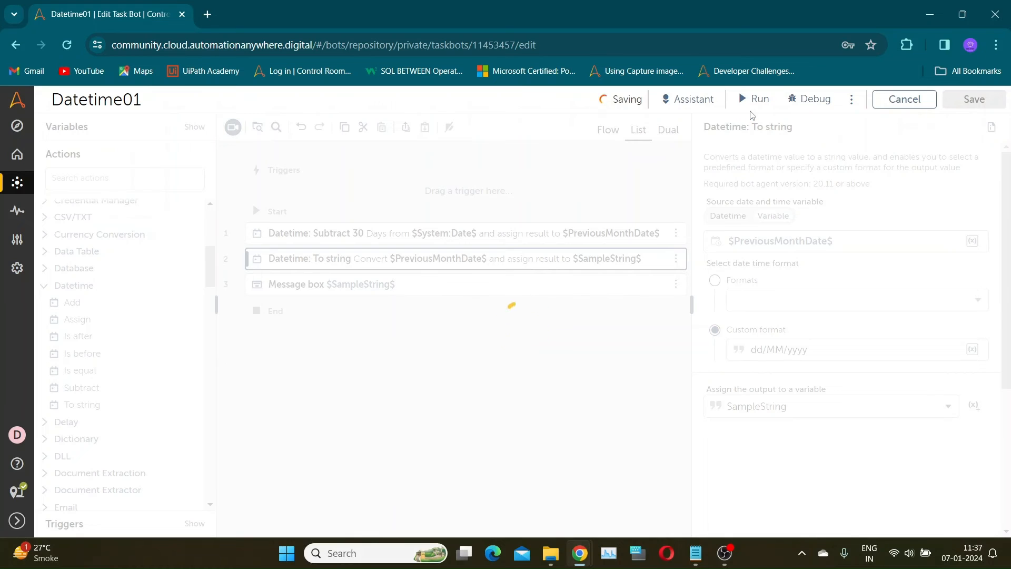
pyautogui.click(753, 99)
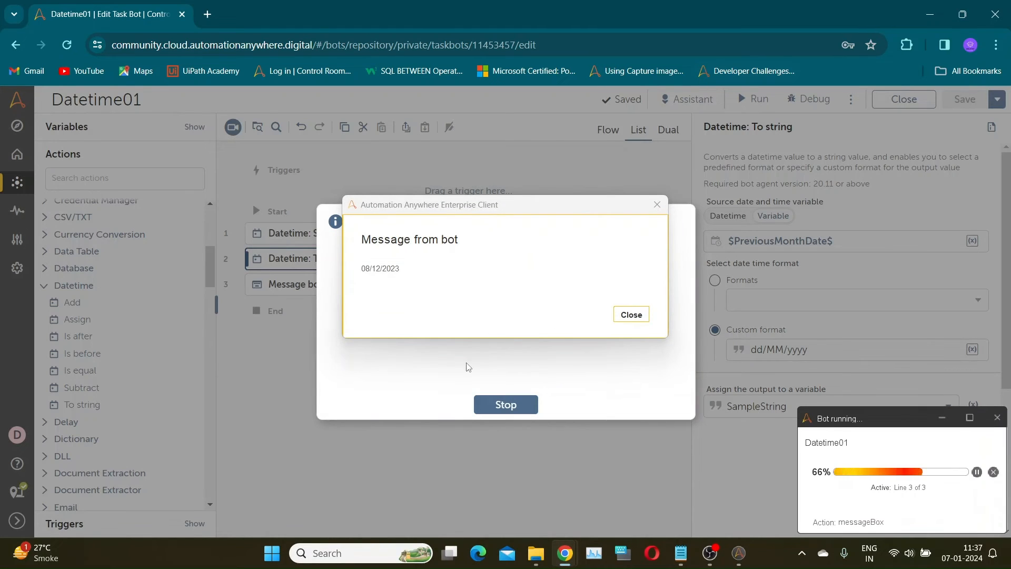
pyautogui.click(629, 314)
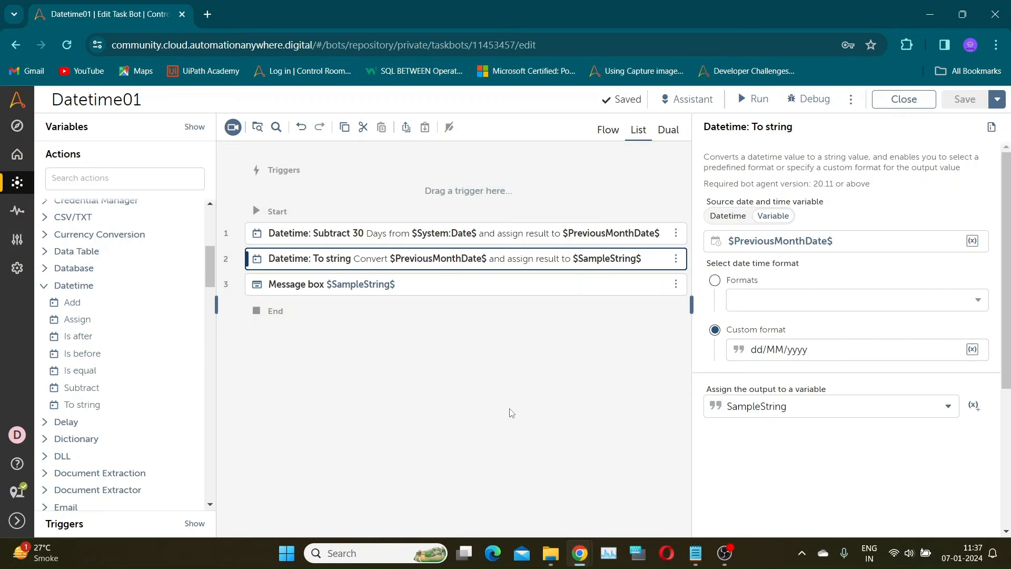
pyautogui.click(838, 349)
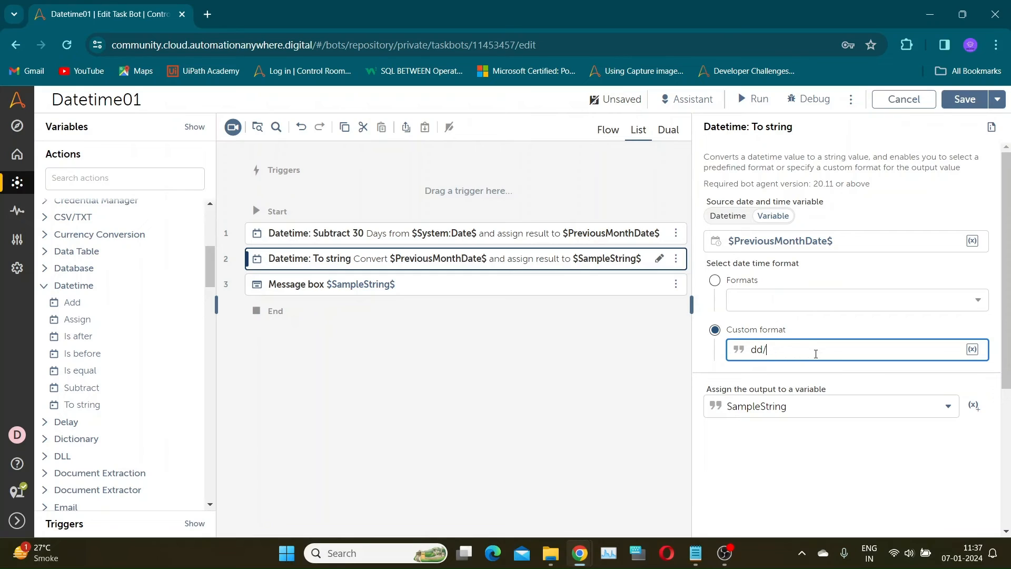
# Set the custom format to MMM, save and run the bot, which displays Dec
pyautogui.press('backspace')
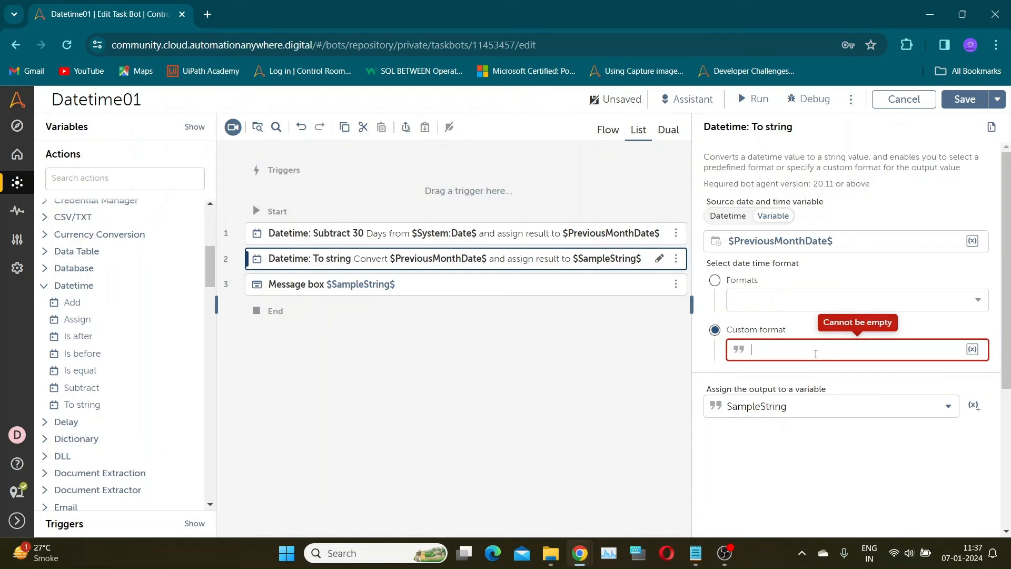
pyautogui.write('MMM')
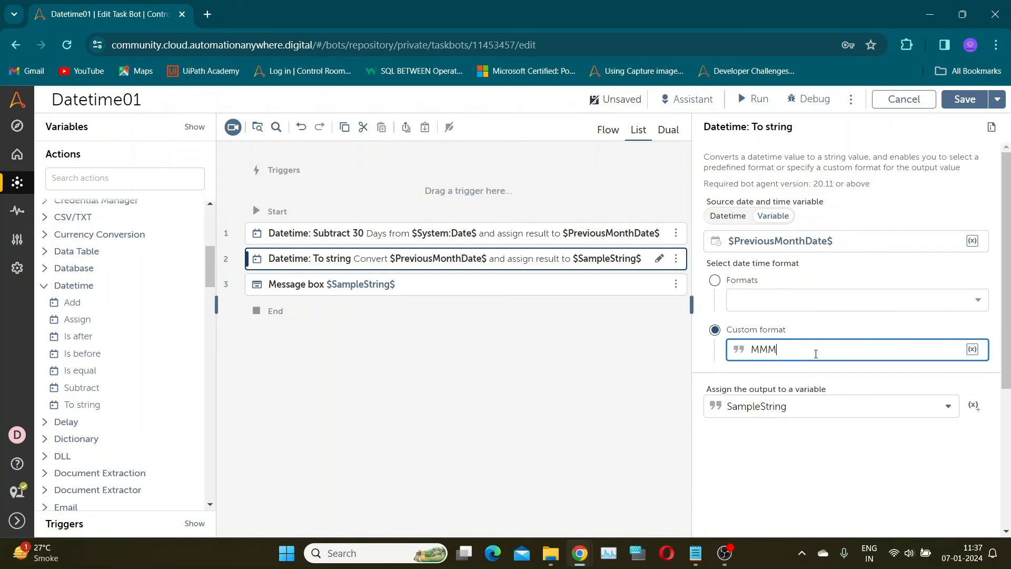
pyautogui.click(752, 99)
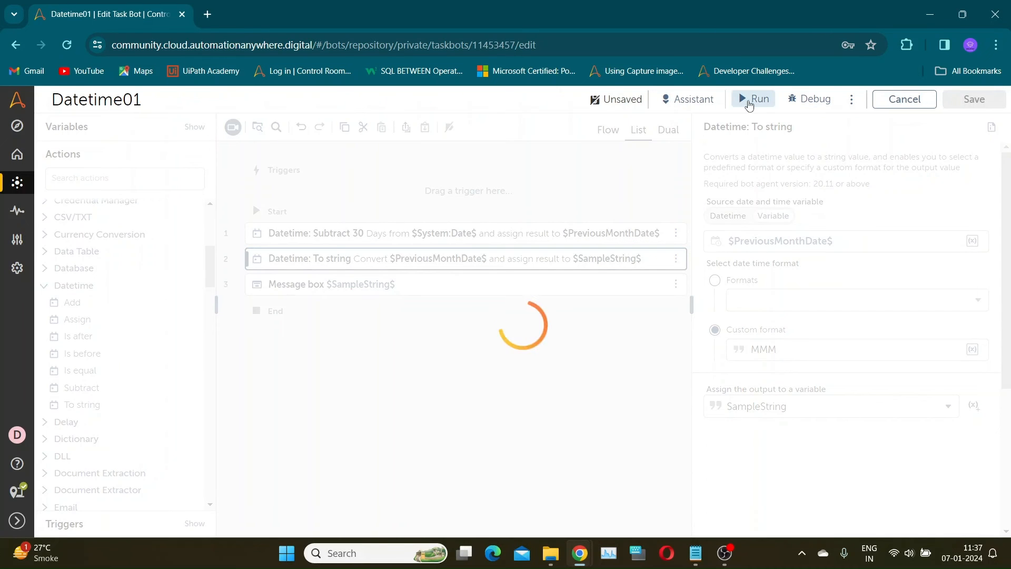
pyautogui.click(752, 99)
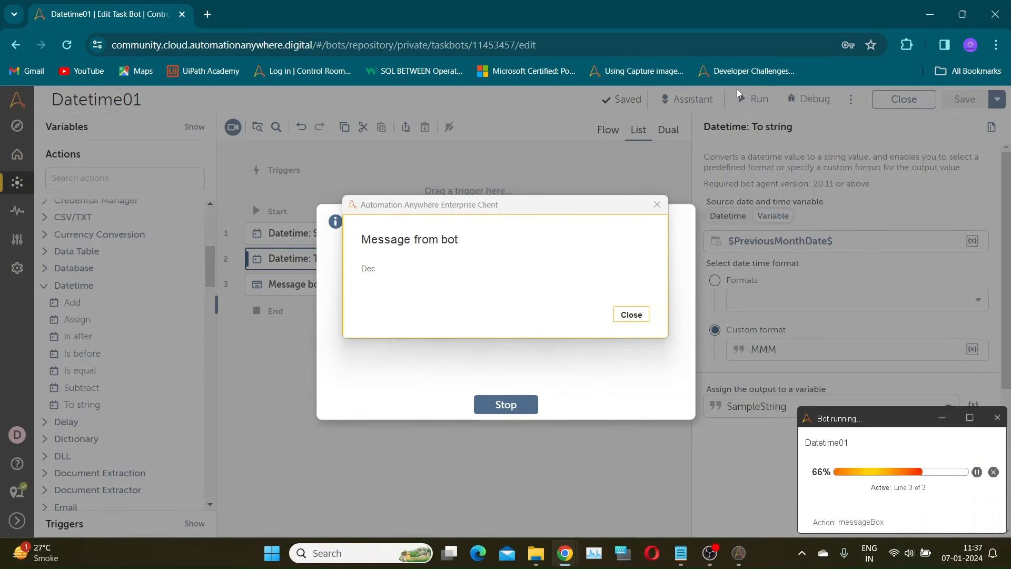
pyautogui.click(630, 314)
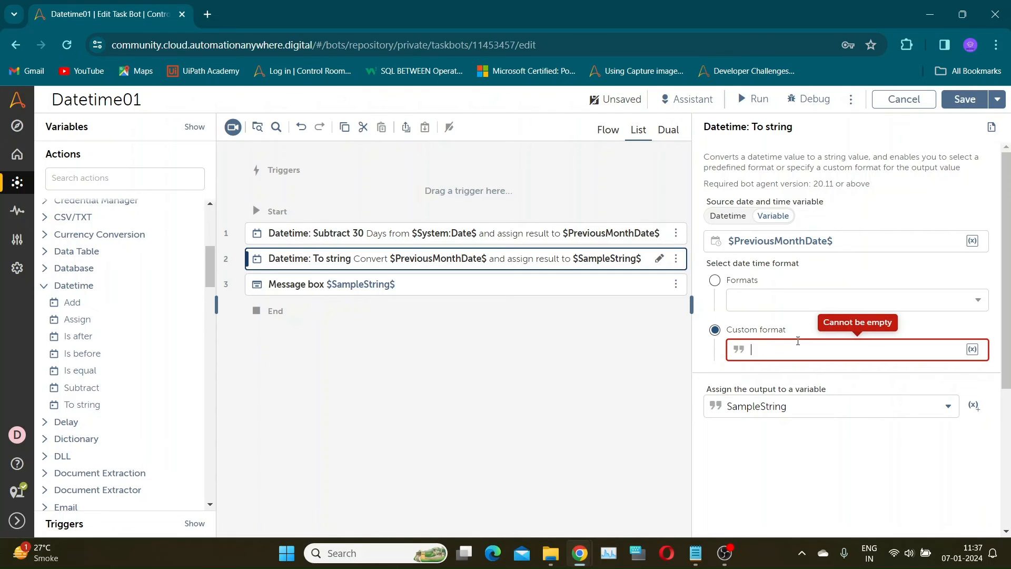
# Set the custom format to EEE, save and run the bot, which displays Fri
pyautogui.write('EEE')
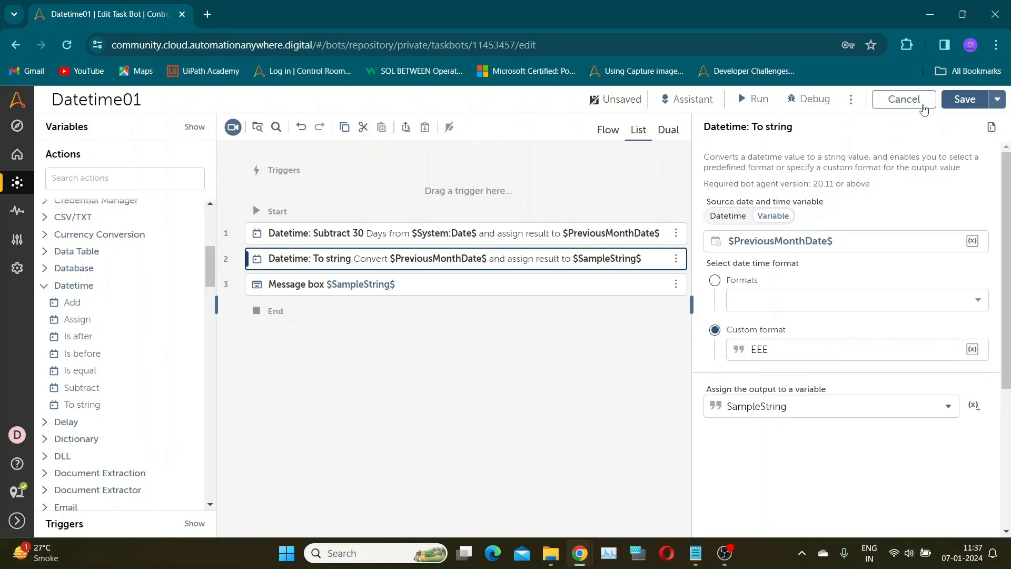
pyautogui.click(963, 99)
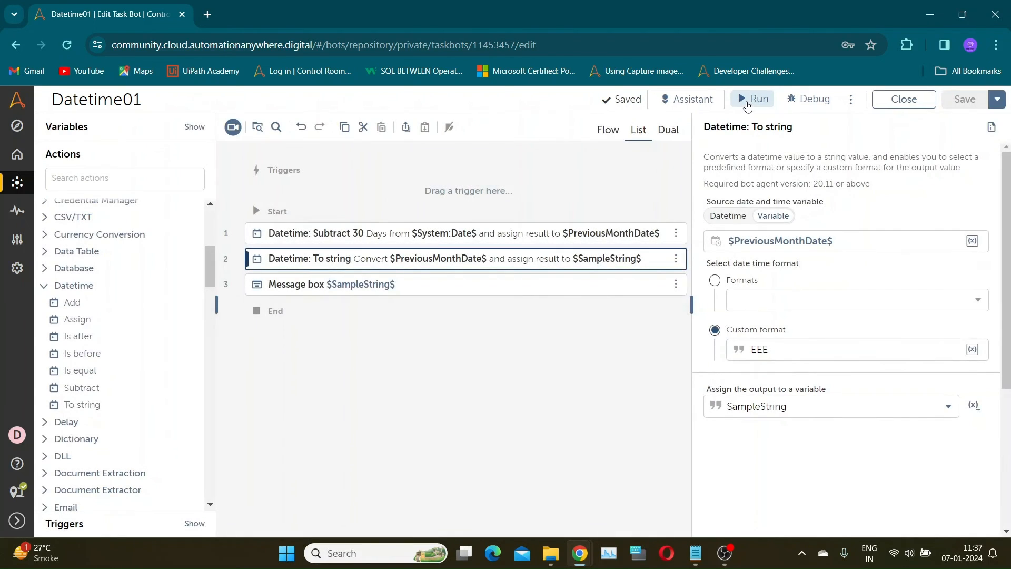
pyautogui.click(752, 99)
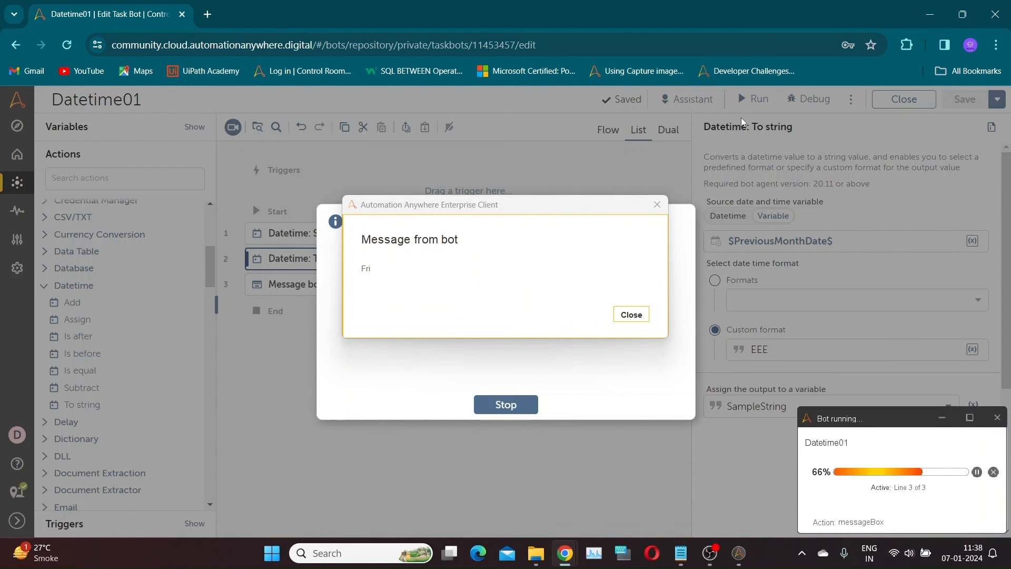
pyautogui.click(629, 315)
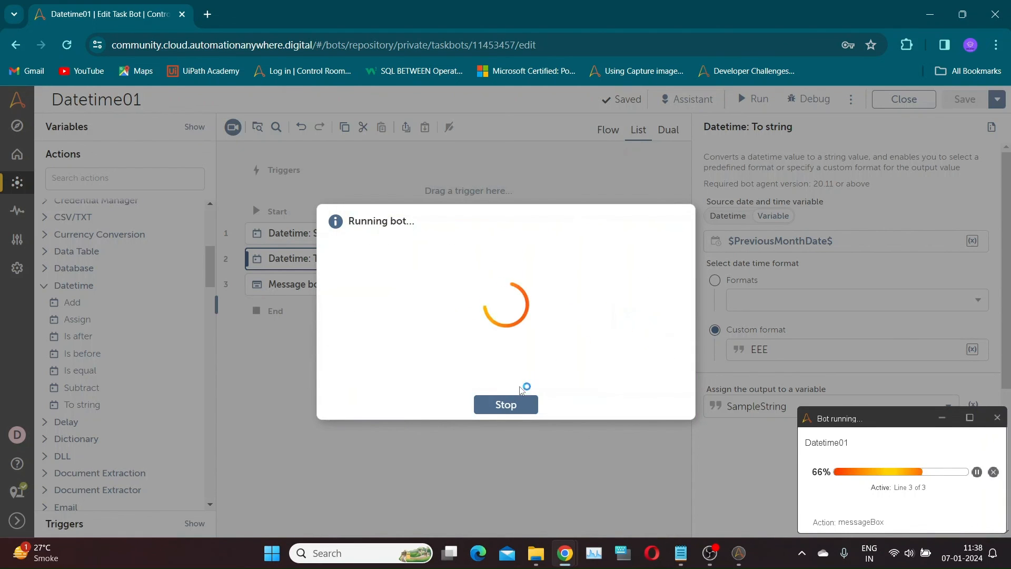